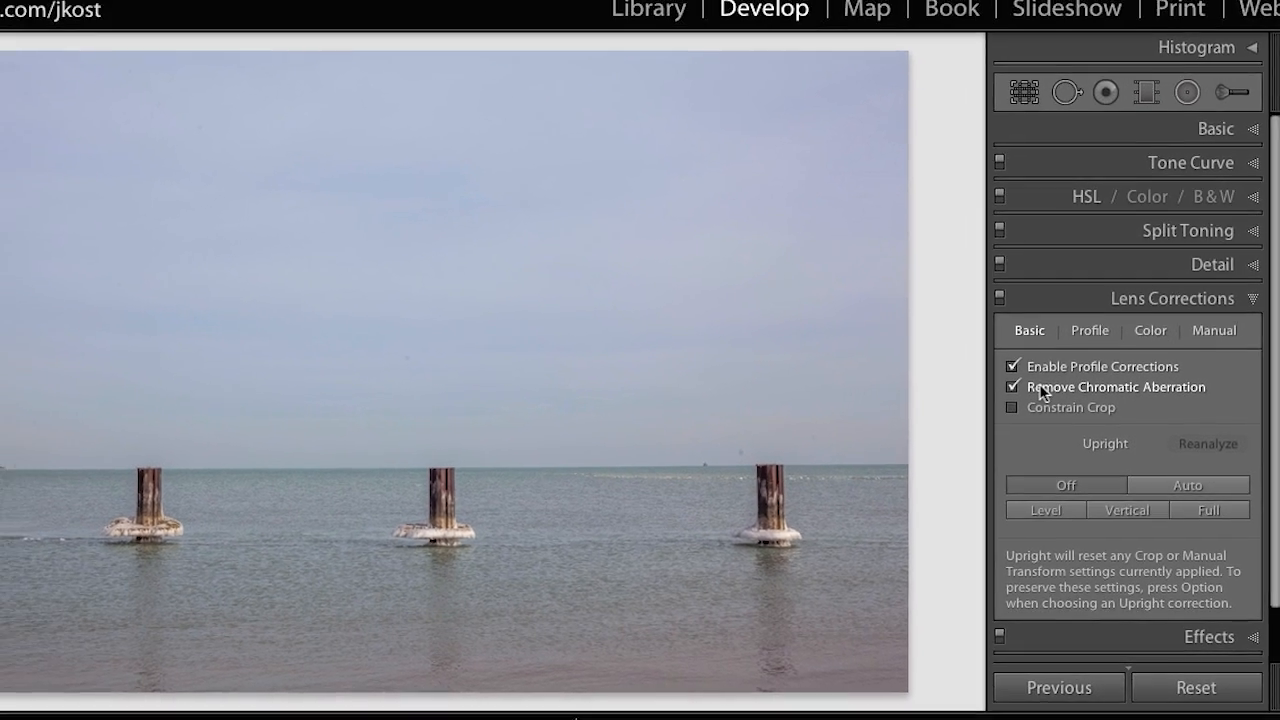
# Turn on the loupe grid overlay over the pier photo from the View menu.
pyautogui.click(508, 8)
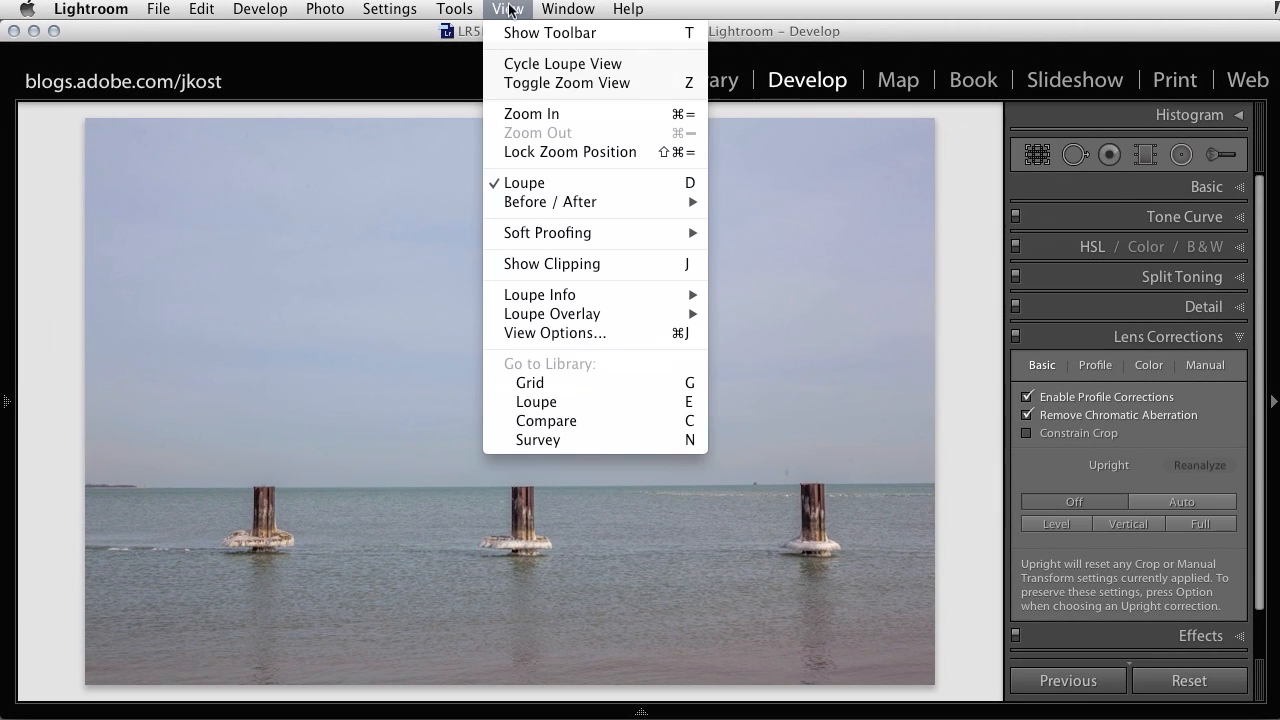
pyautogui.moveTo(551, 314)
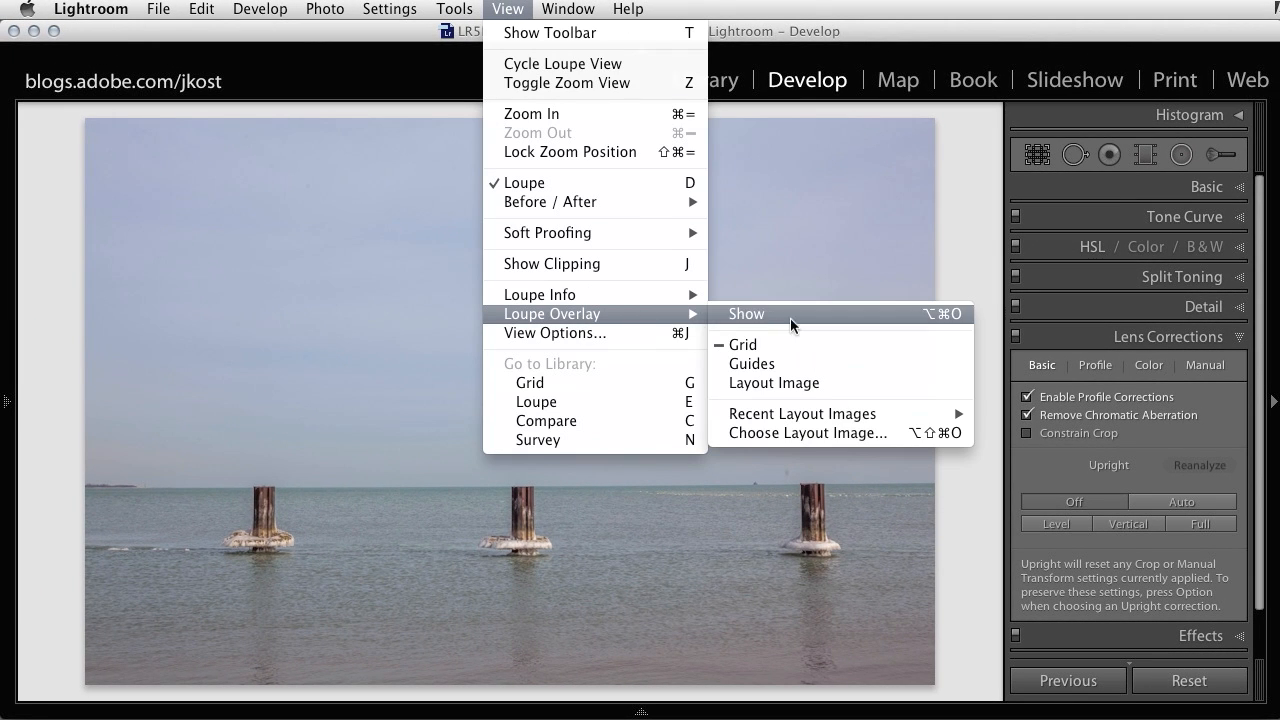
pyautogui.moveTo(798, 322)
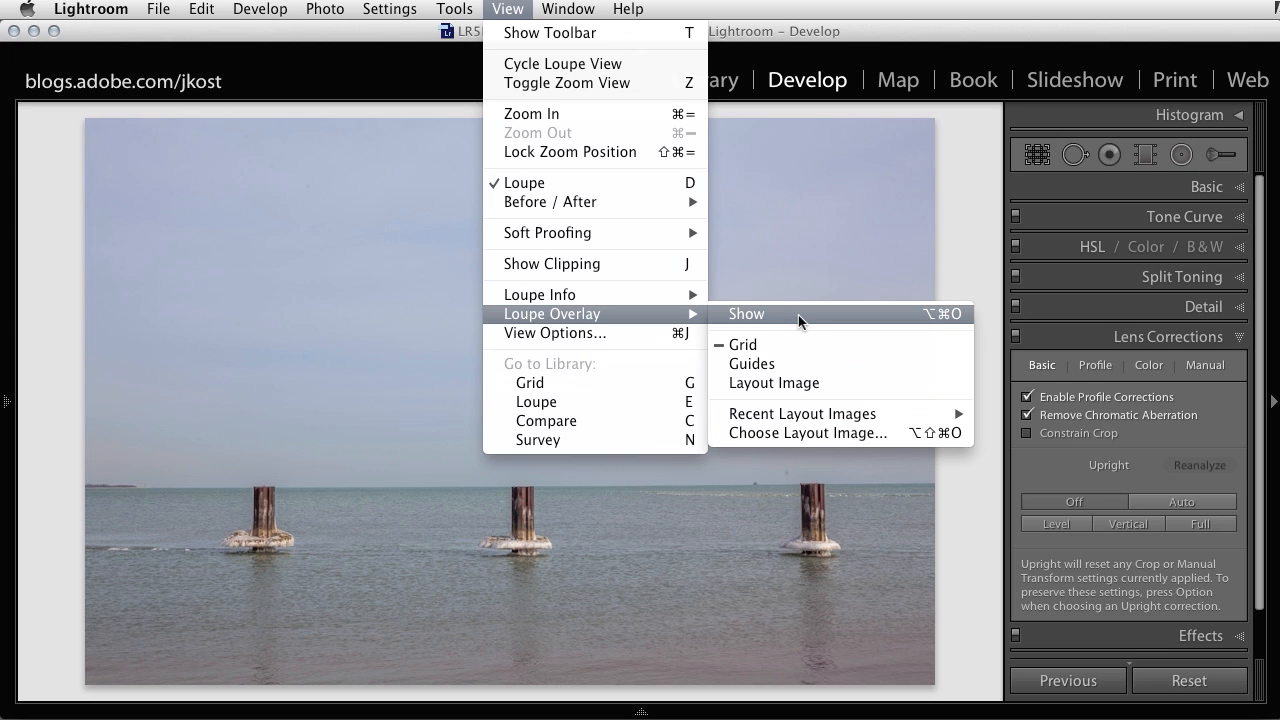
pyautogui.click(745, 313)
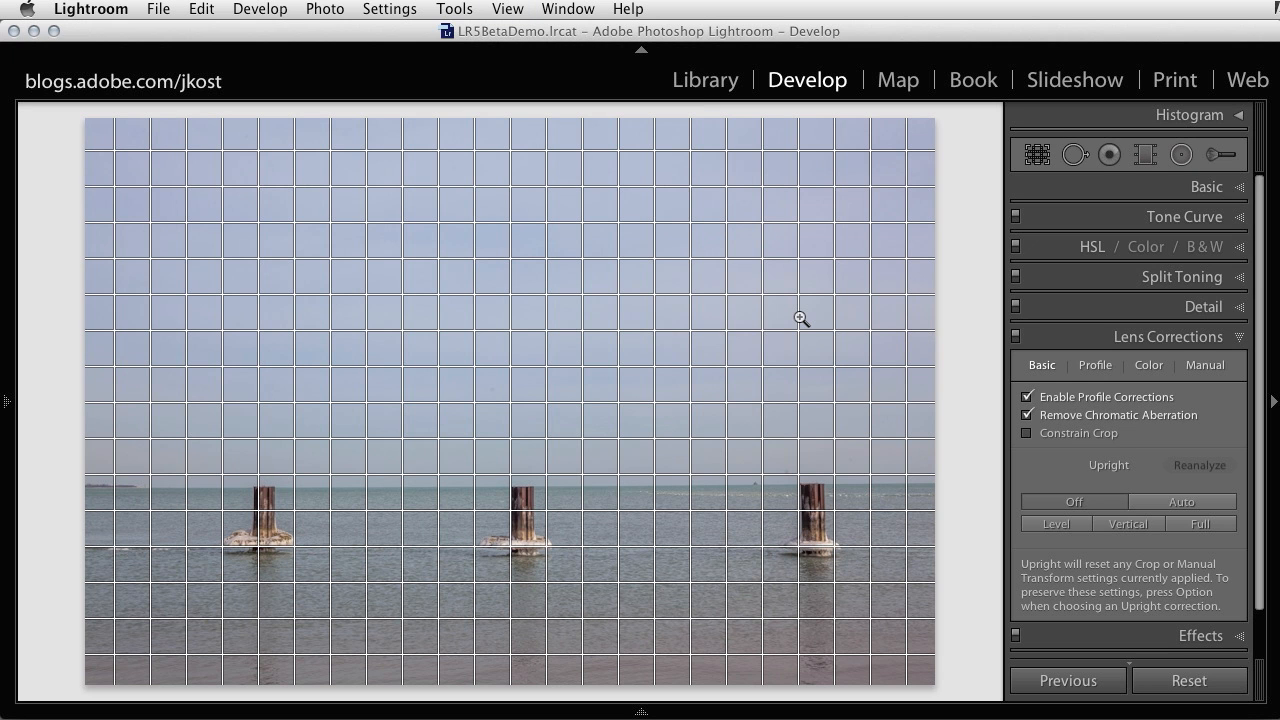
# Apply the Upright Level correction to straighten the pier photo's horizon.
pyautogui.click(1055, 523)
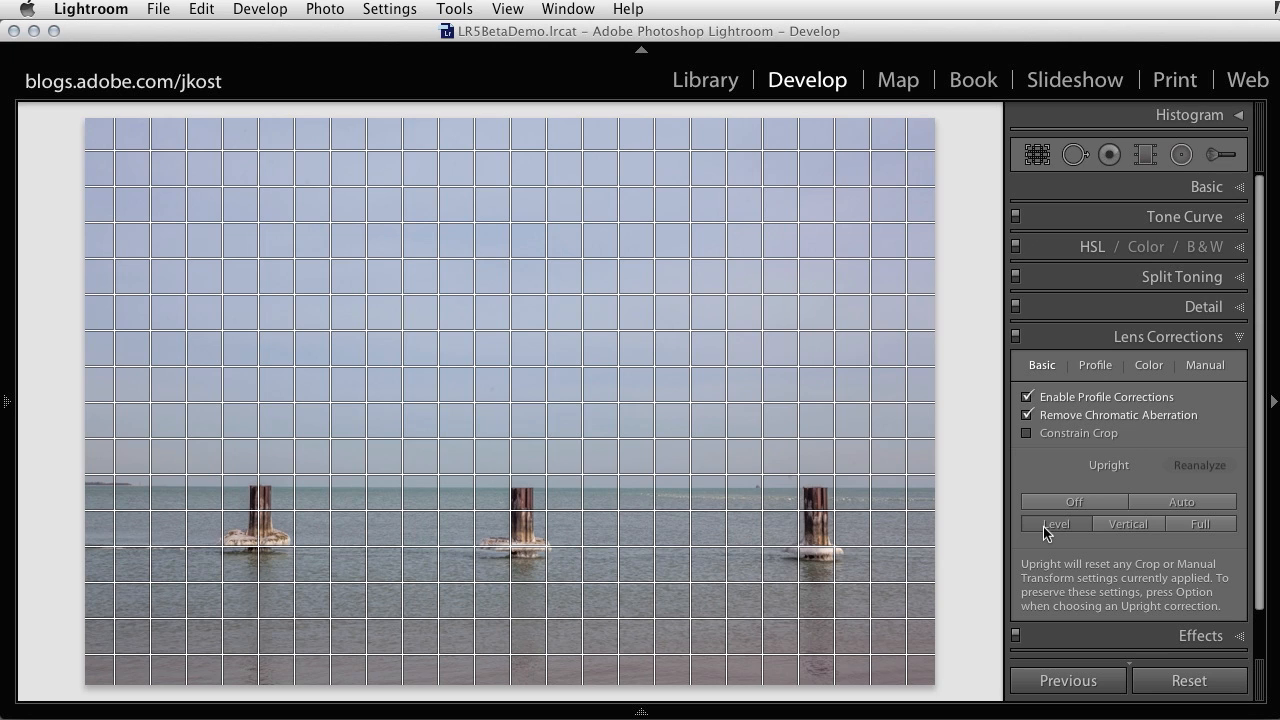
pyautogui.moveTo(940, 470)
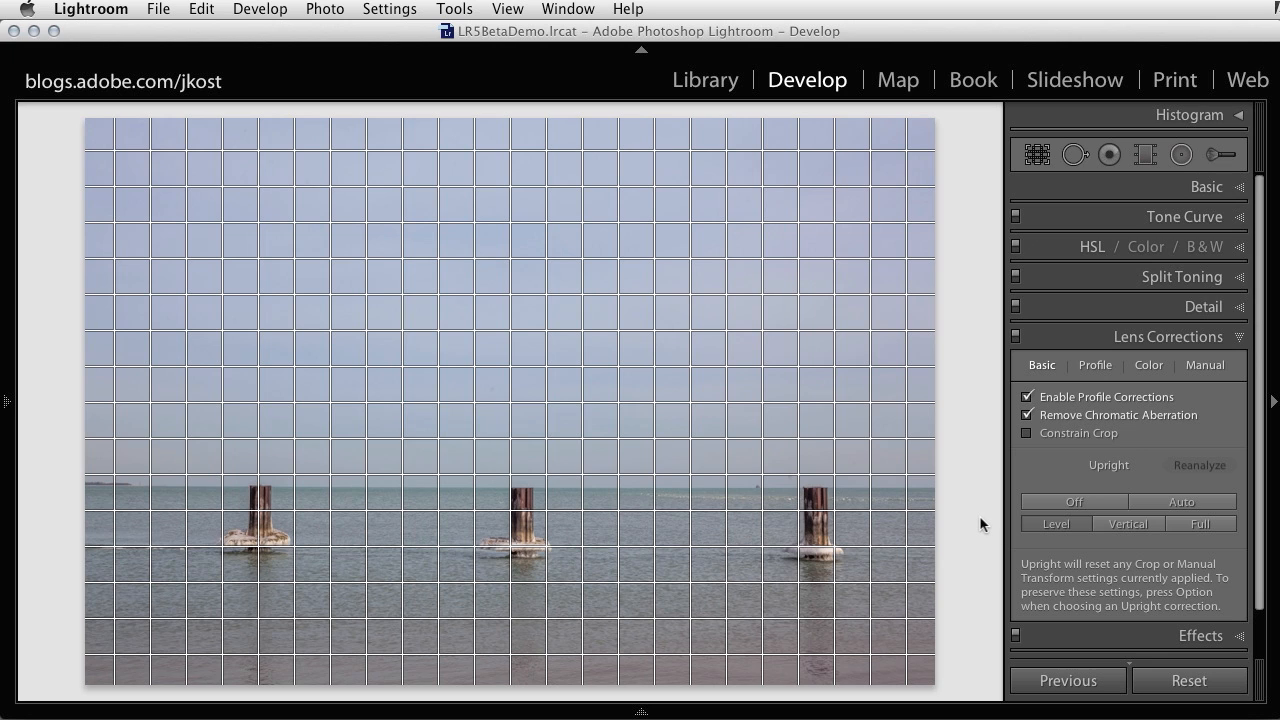
pyautogui.moveTo(630, 712)
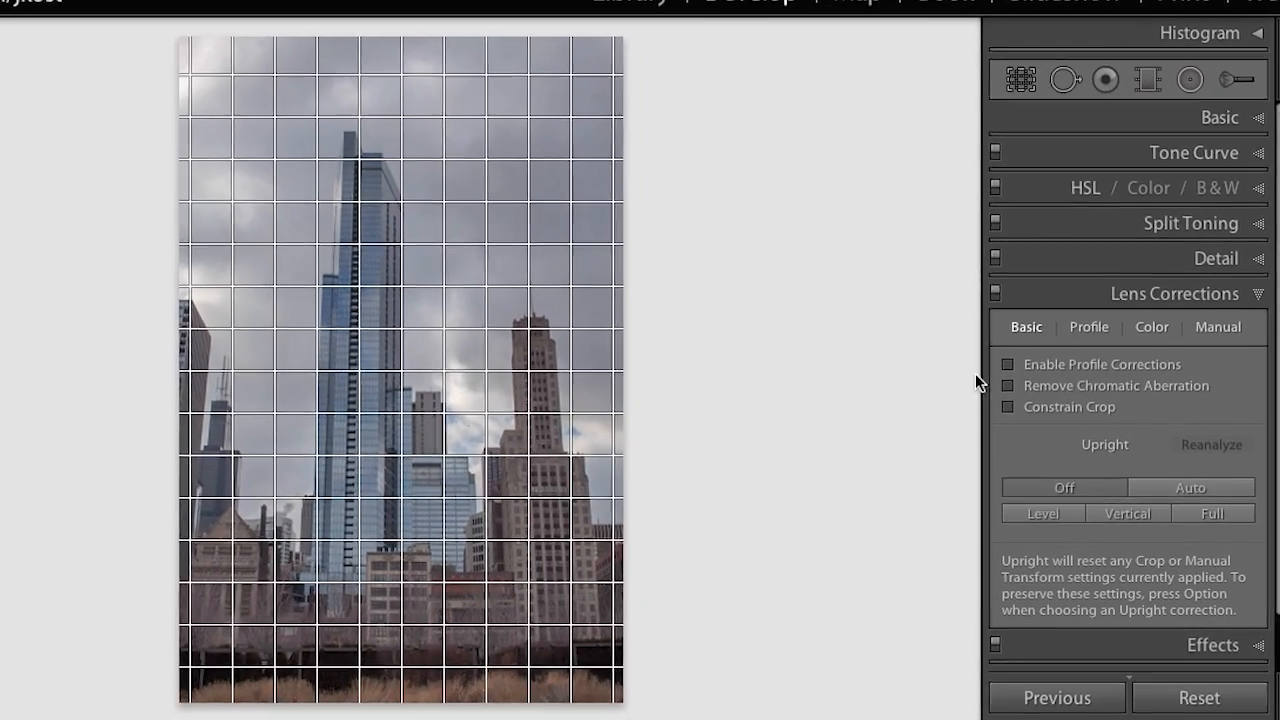
# Enable profile corrections and chromatic aberration removal, then apply Upright Vertical to the skyline.
pyautogui.click(1007, 363)
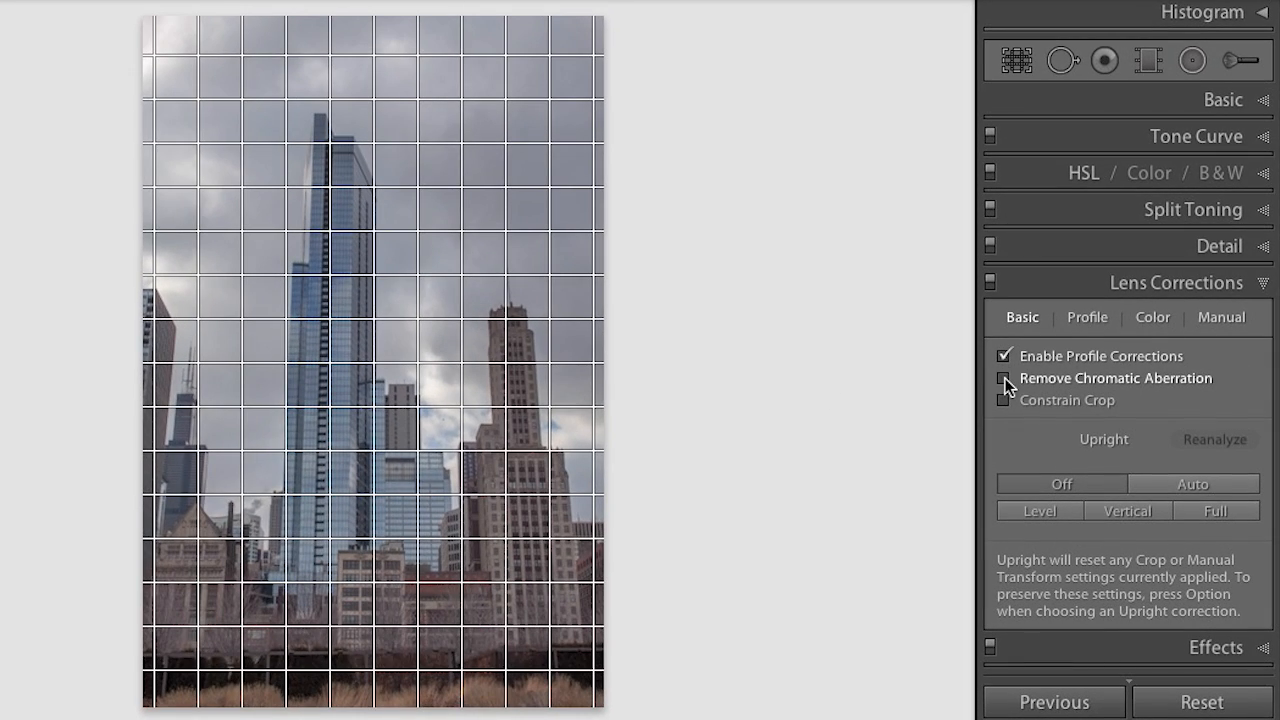
pyautogui.click(1005, 378)
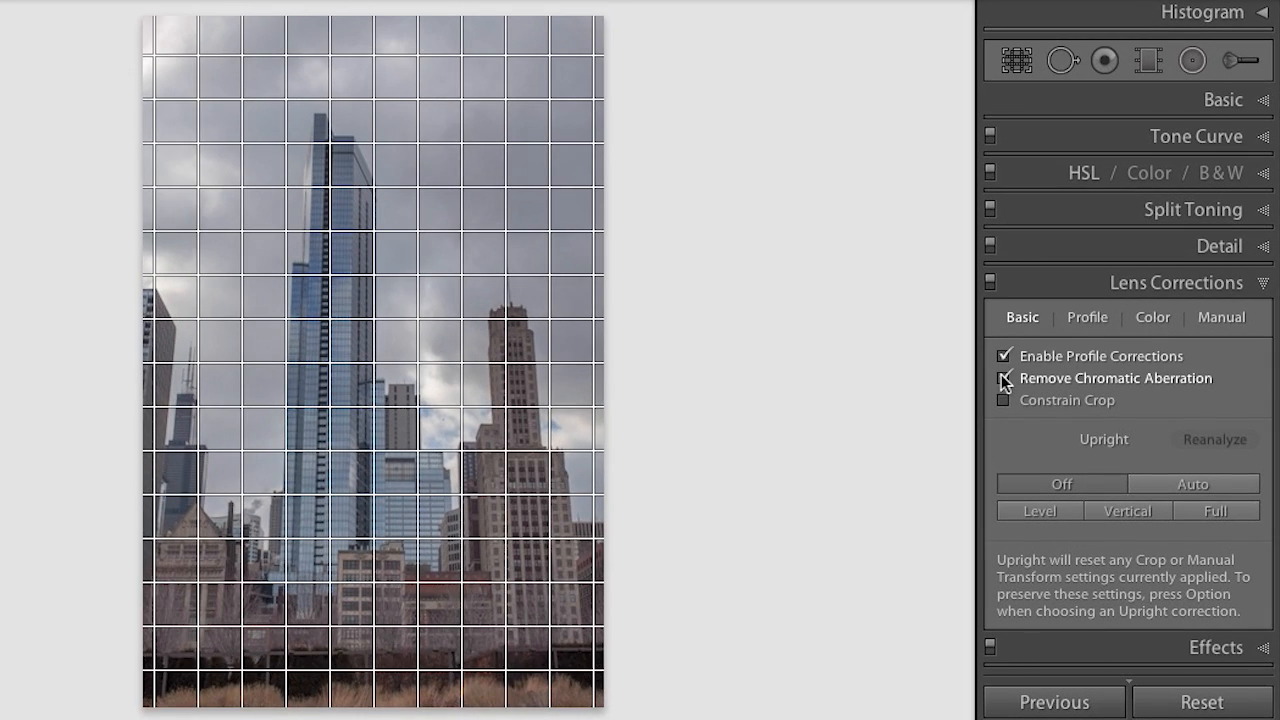
pyautogui.click(1004, 378)
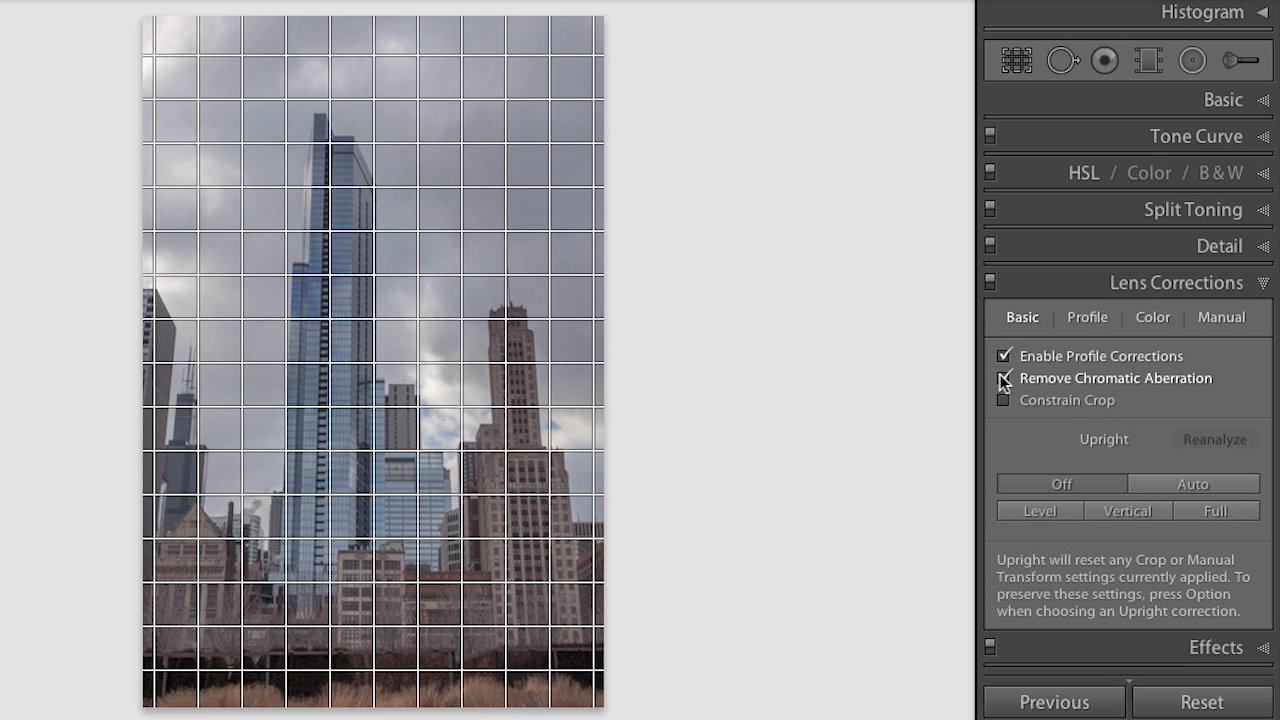
pyautogui.click(1004, 378)
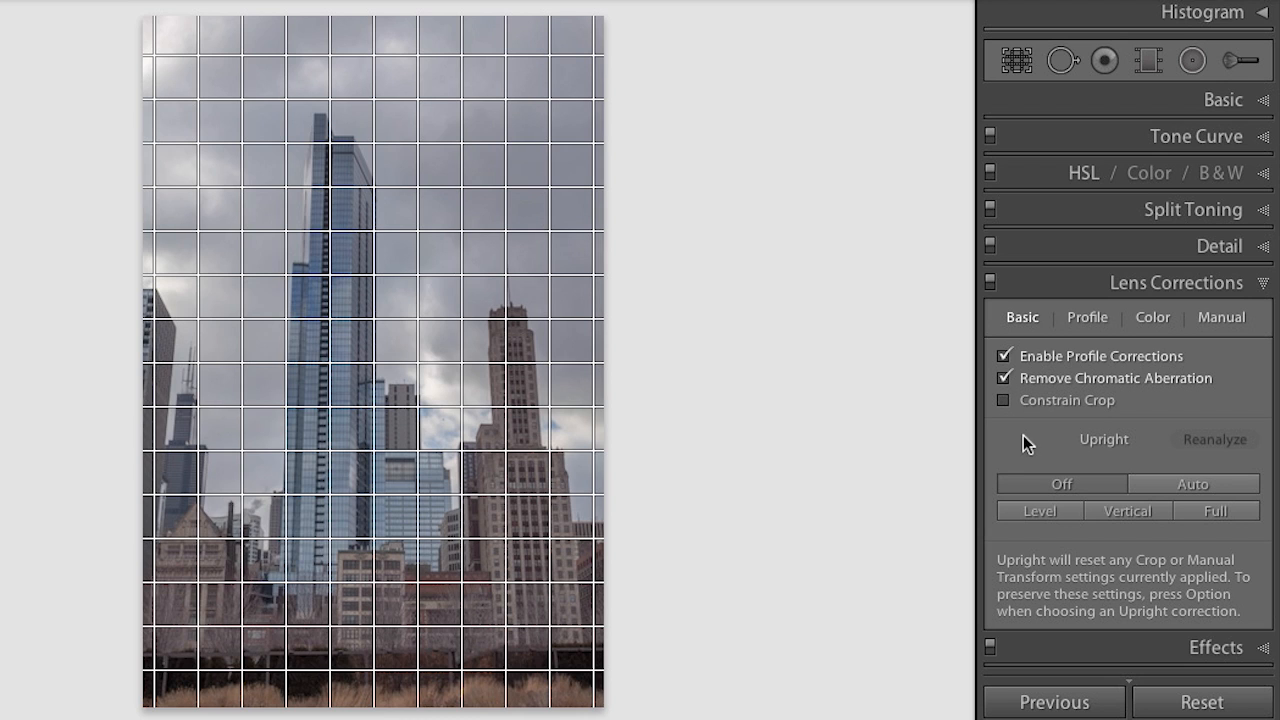
pyautogui.moveTo(1048, 537)
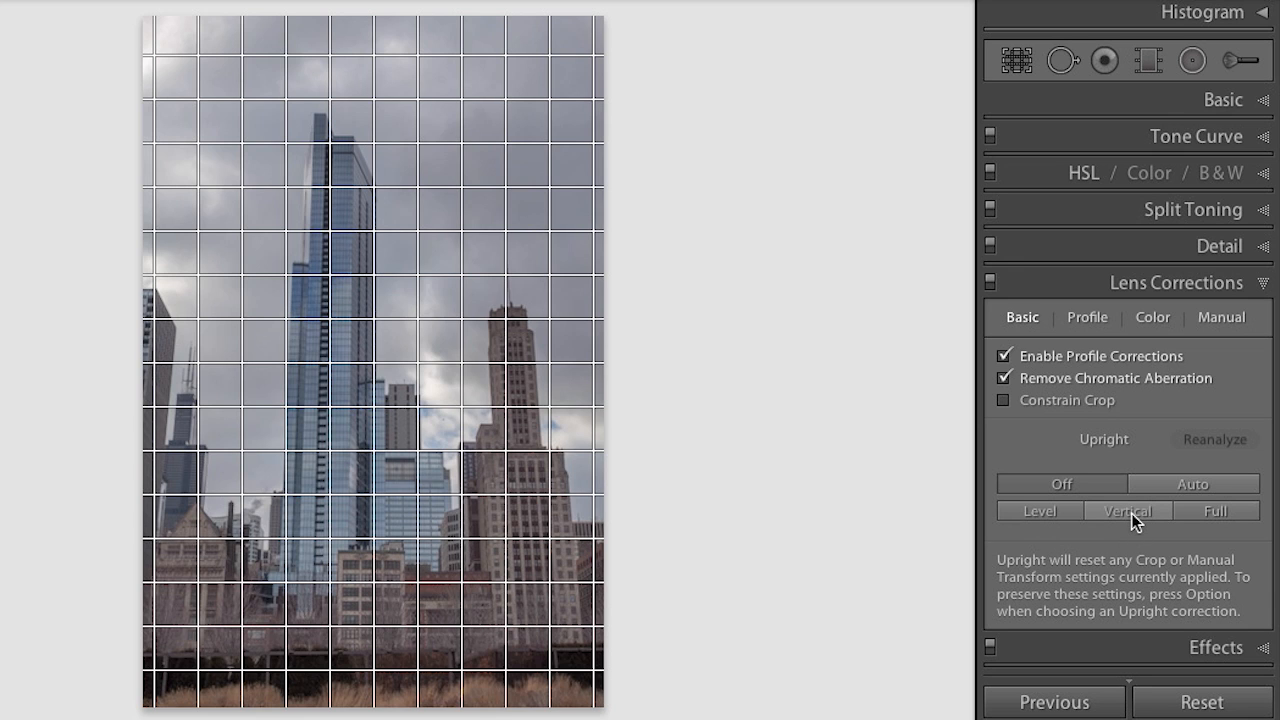
pyautogui.moveTo(1128, 511)
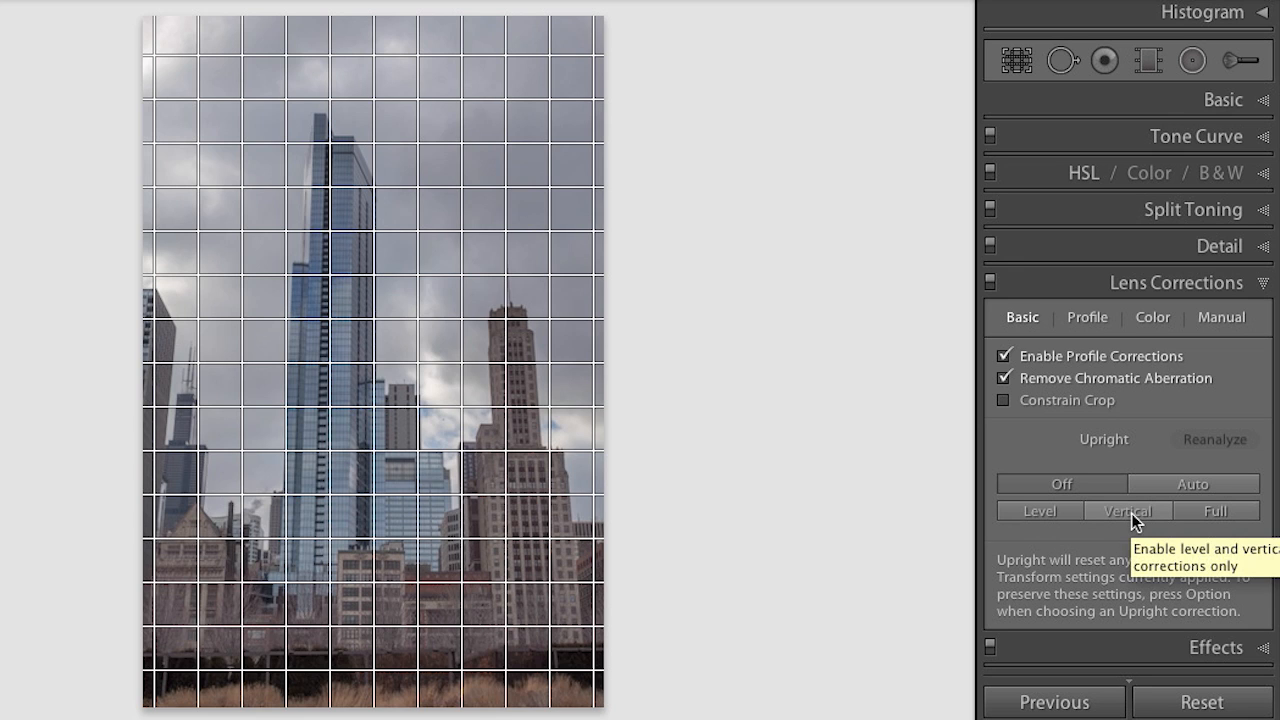
pyautogui.click(1126, 511)
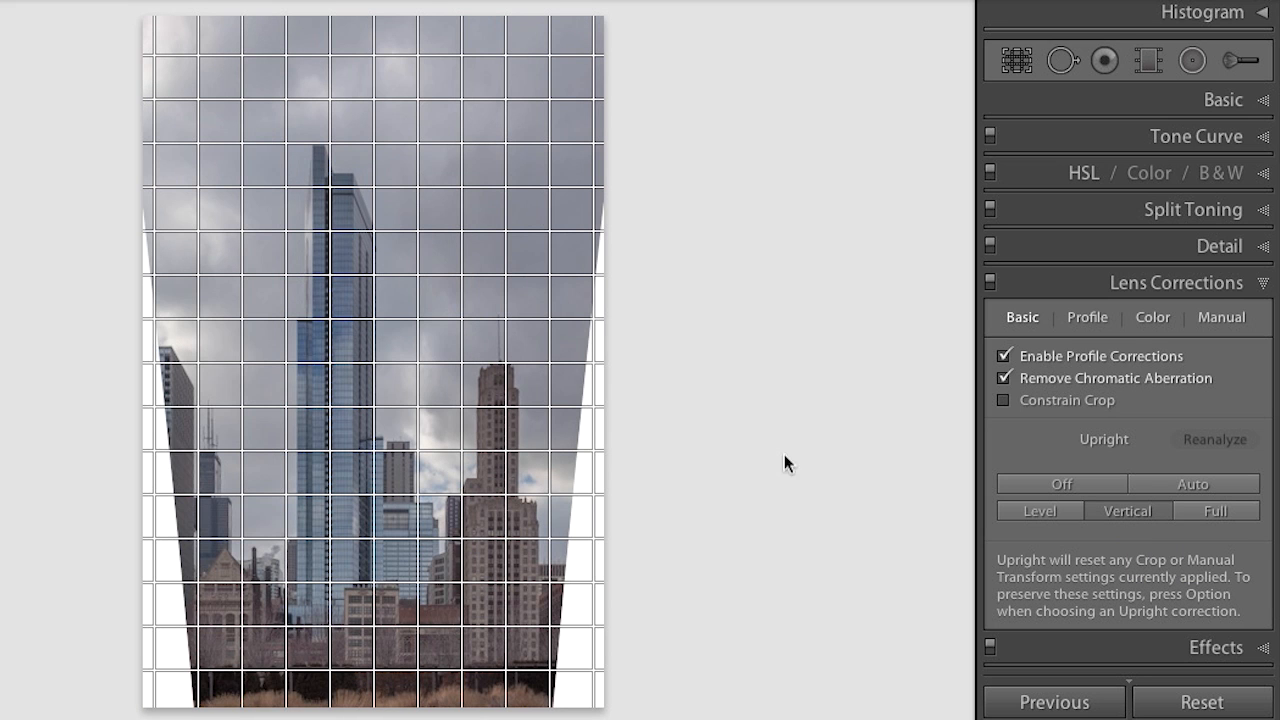
pyautogui.moveTo(763, 431)
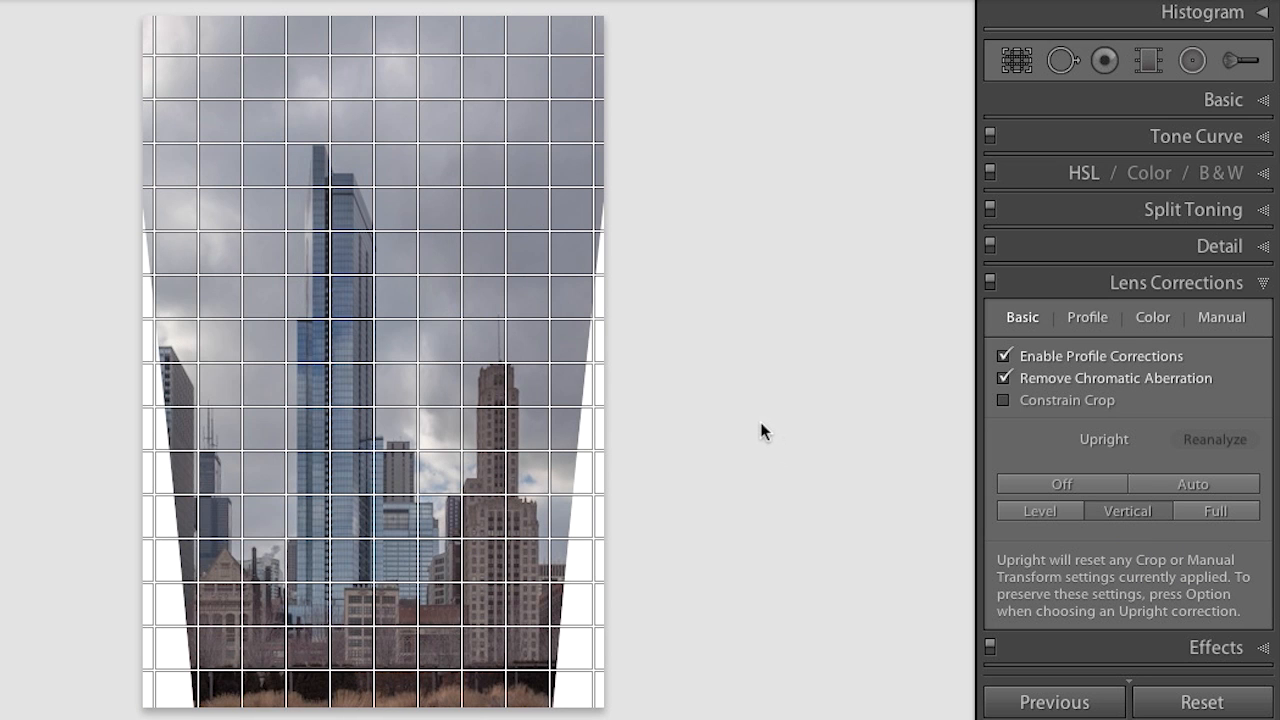
pyautogui.moveTo(760, 425)
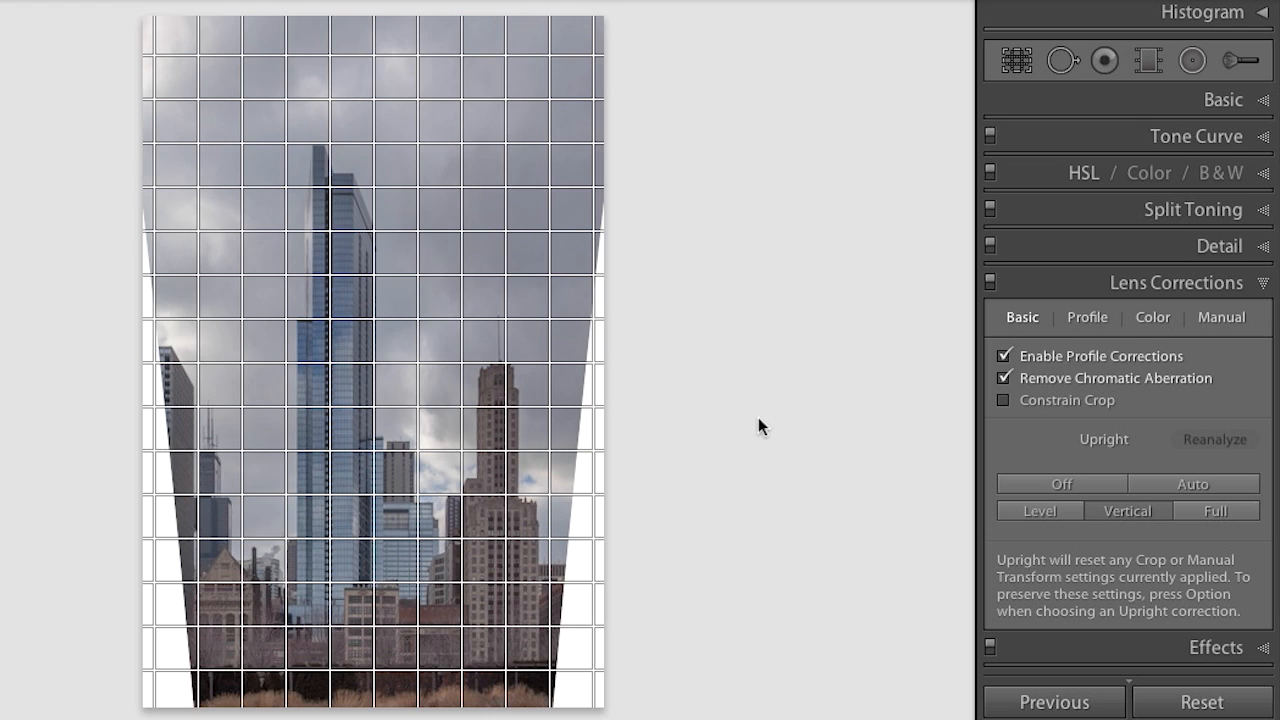
pyautogui.moveTo(760, 423)
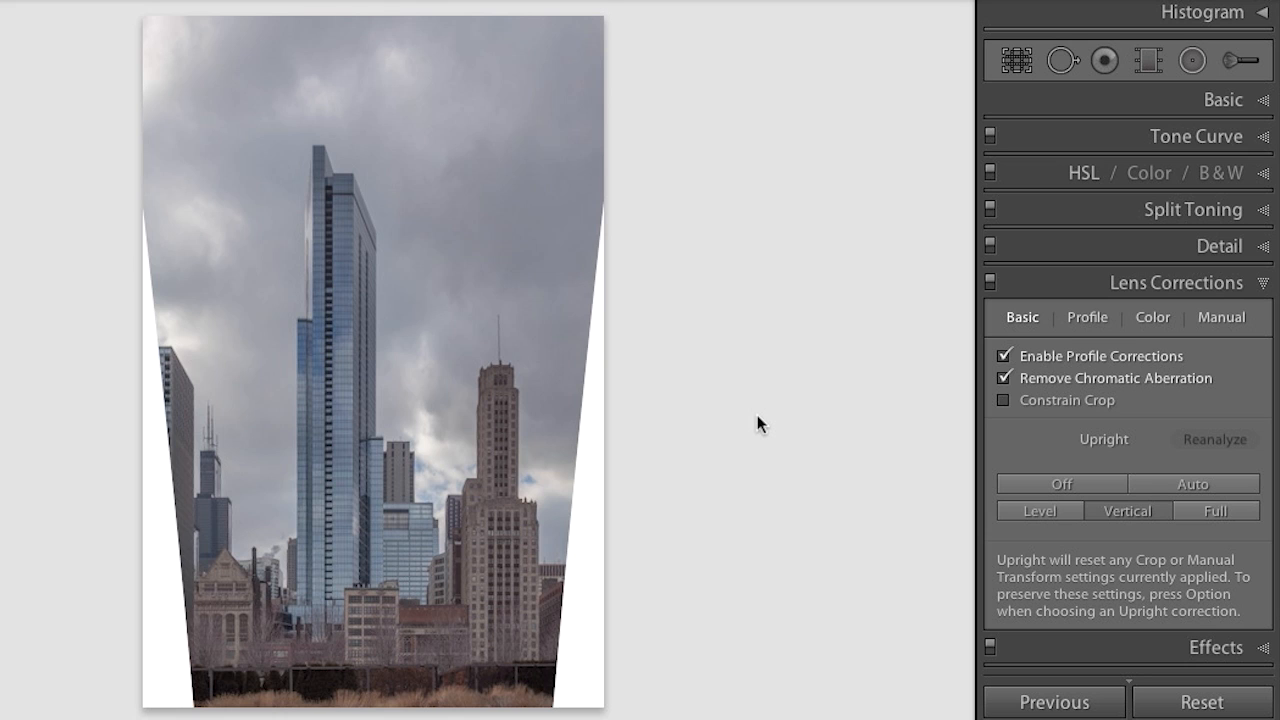
pyautogui.moveTo(1160, 484)
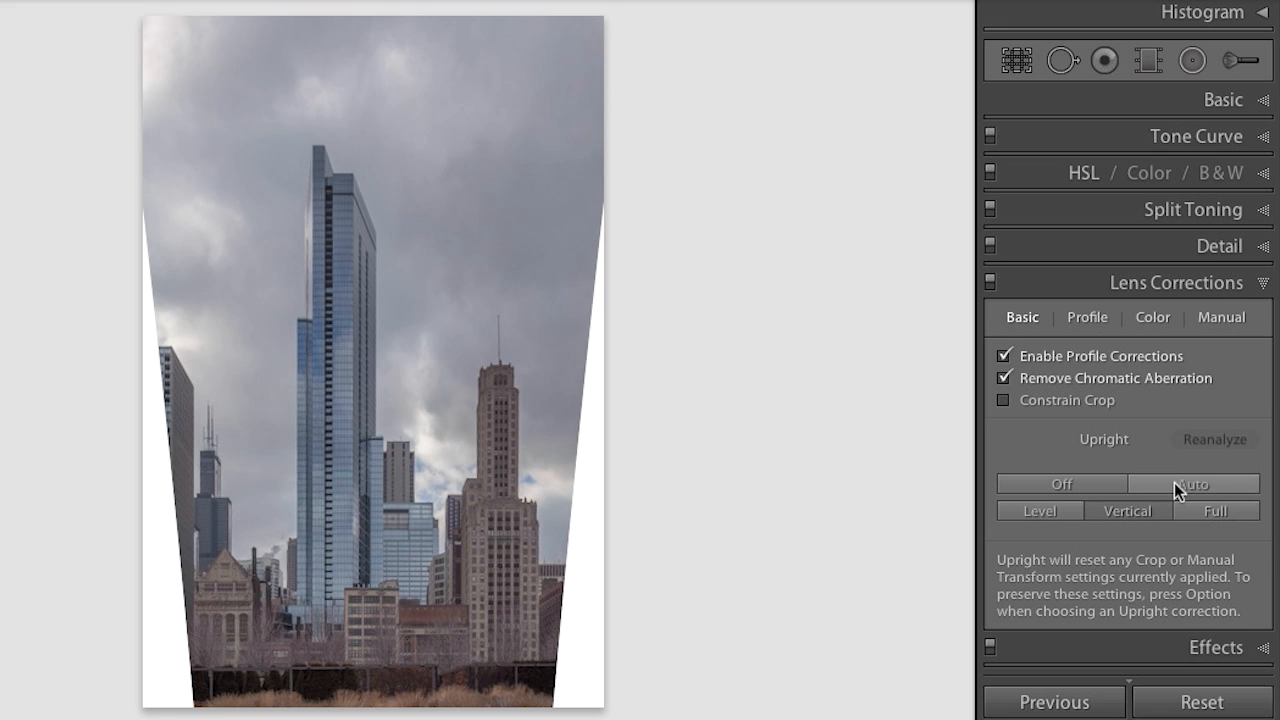
# Switch the skyline photo to Upright Auto for a milder perspective correction.
pyautogui.click(1192, 484)
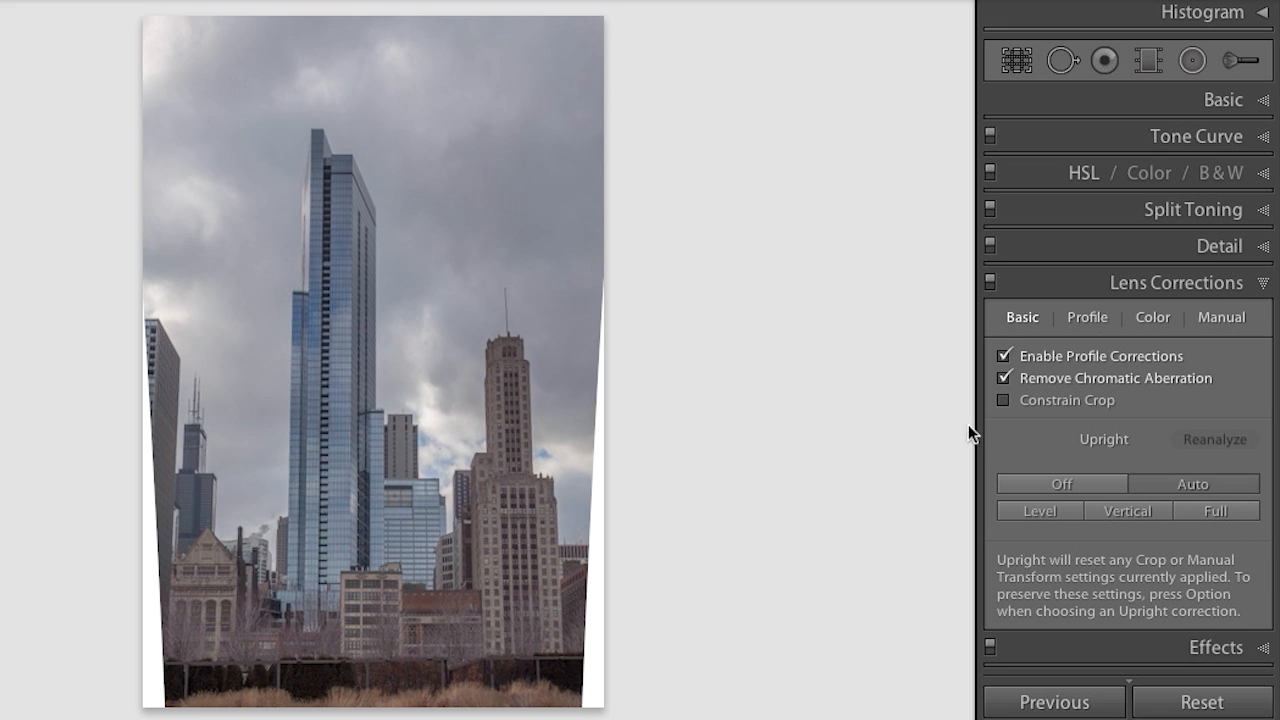
pyautogui.moveTo(875, 425)
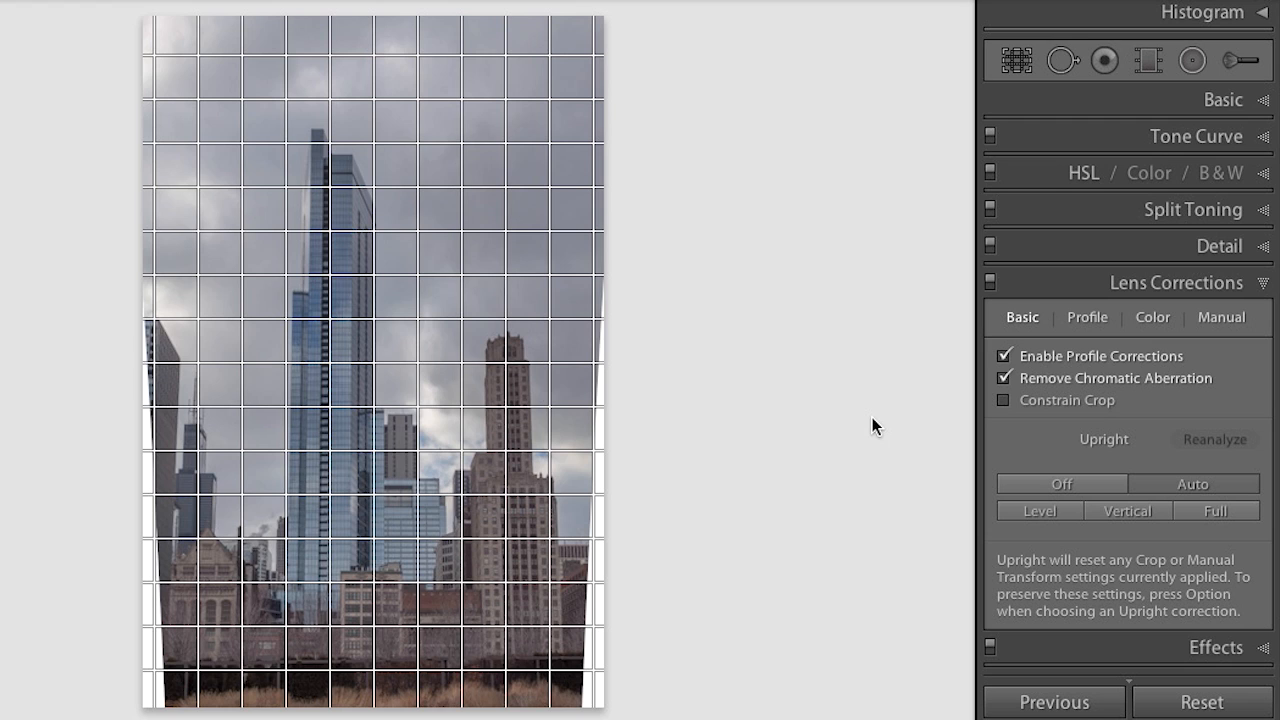
pyautogui.moveTo(498, 107)
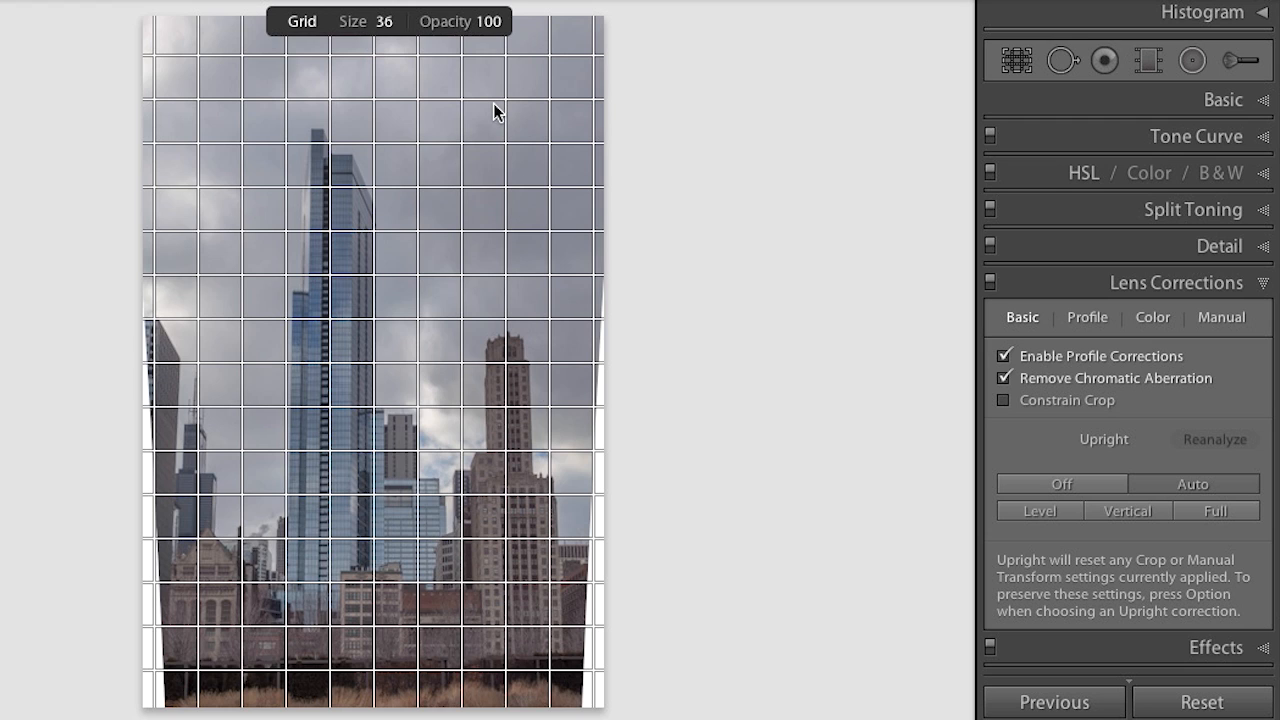
pyautogui.moveTo(485, 99)
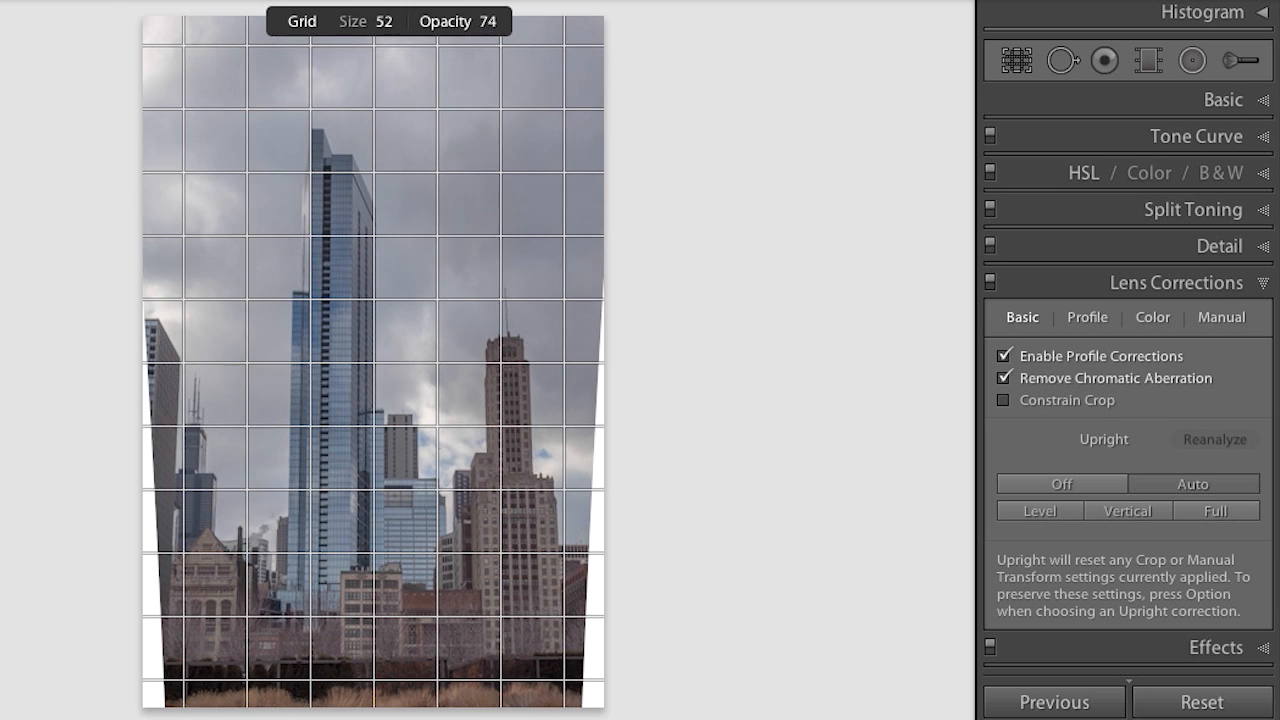
# Scrub the grid overlay's size and opacity values to enlarge cells and soften the grid.
pyautogui.moveTo(486, 21); pyautogui.dragTo(494, 21)
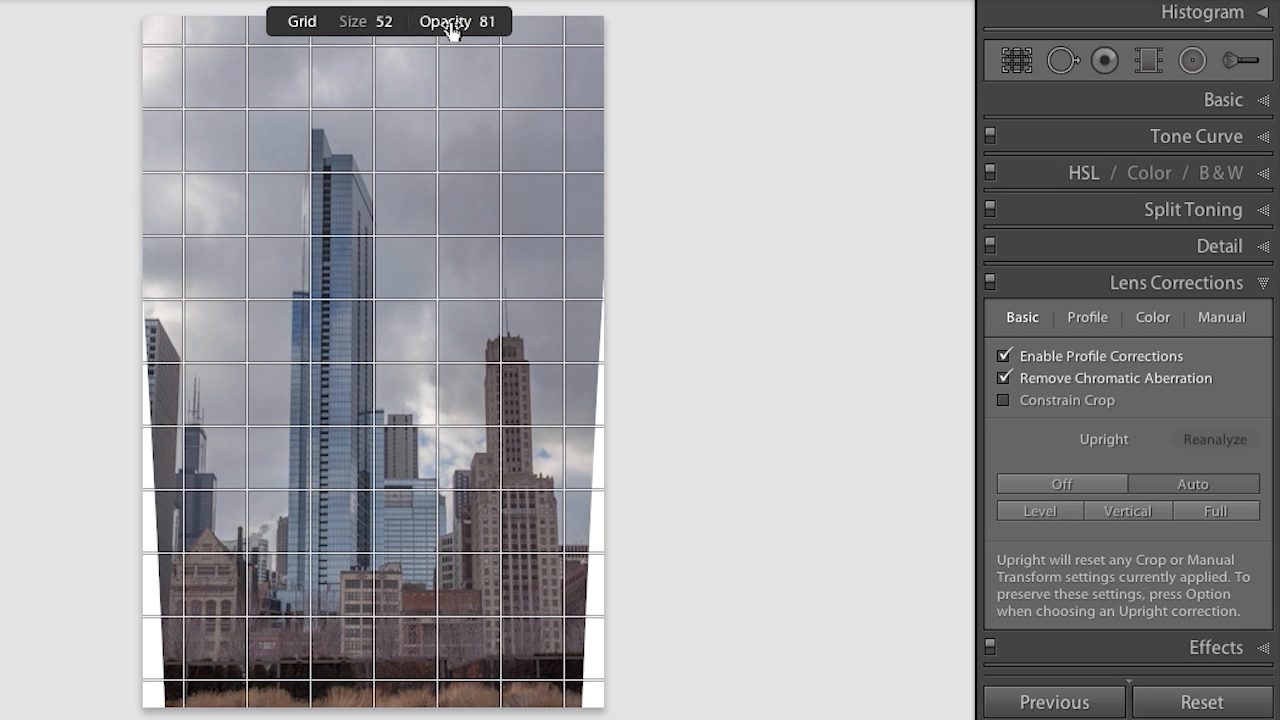
pyautogui.moveTo(480, 21); pyautogui.dragTo(450, 21)
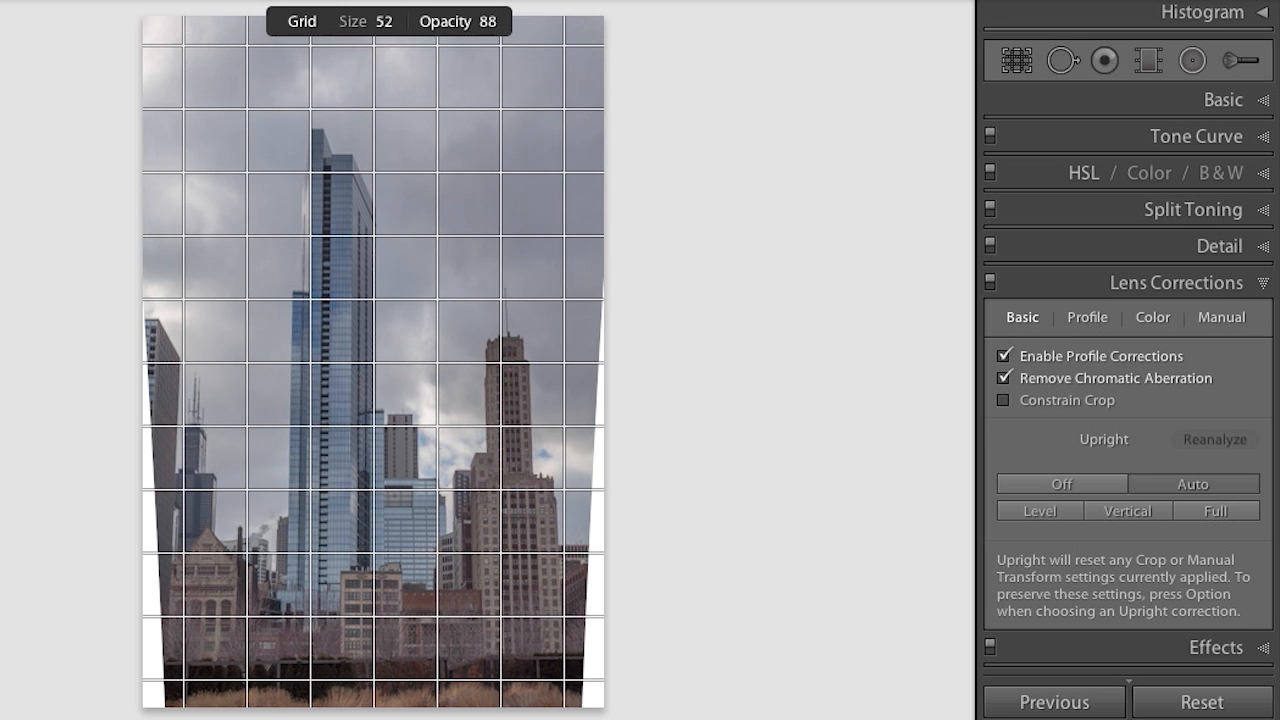
pyautogui.moveTo(490, 21); pyautogui.dragTo(460, 21)
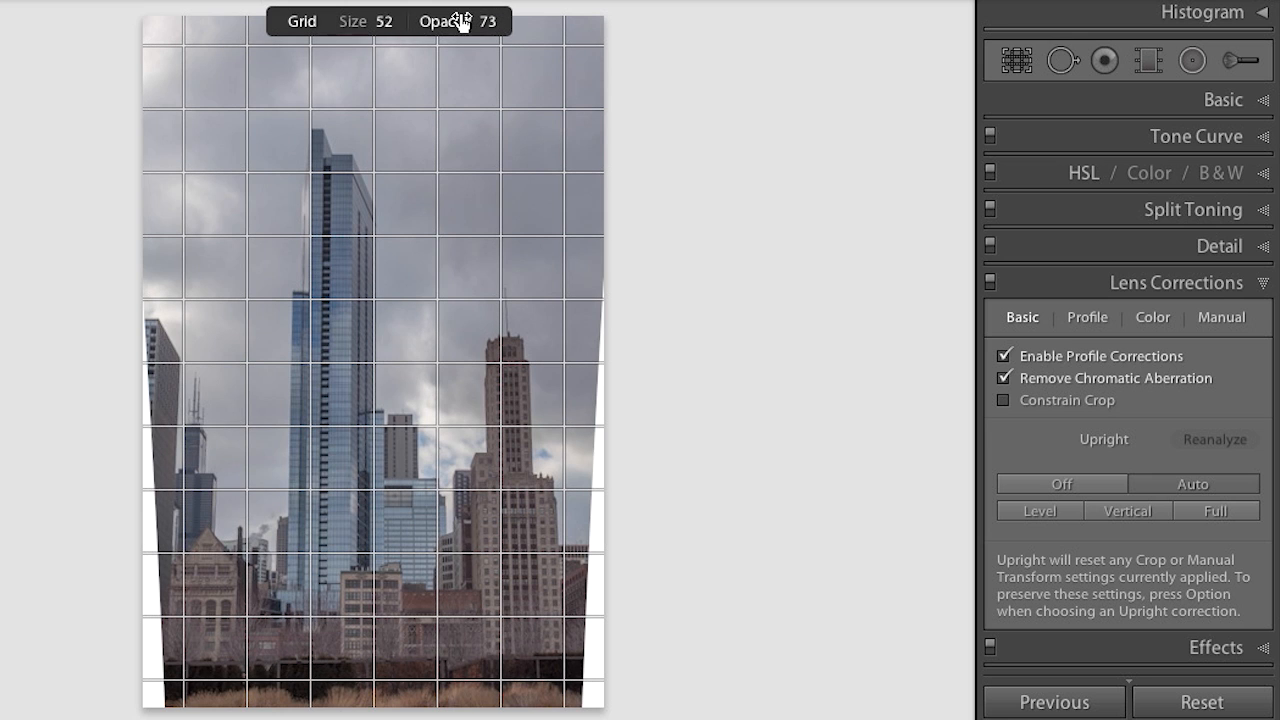
pyautogui.moveTo(461, 22)
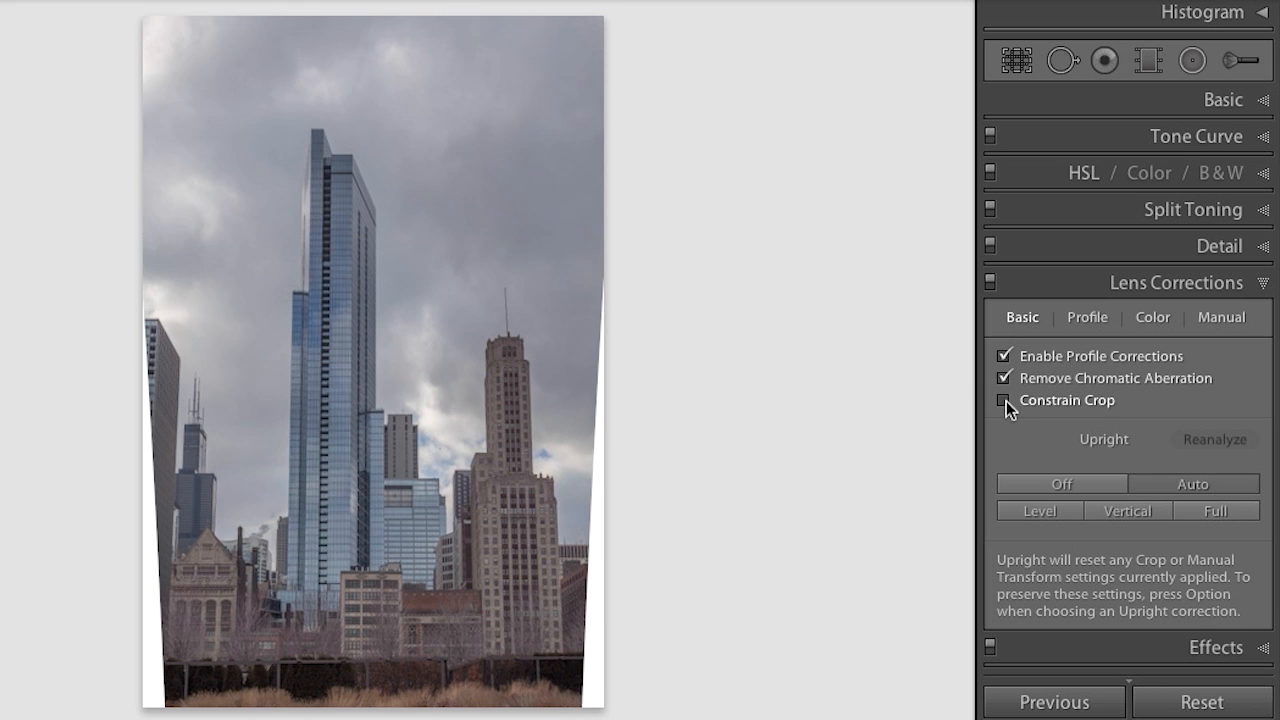
# Enable Constrain Crop to trim the skyline's blank edges and finish the crop.
pyautogui.click(1005, 400)
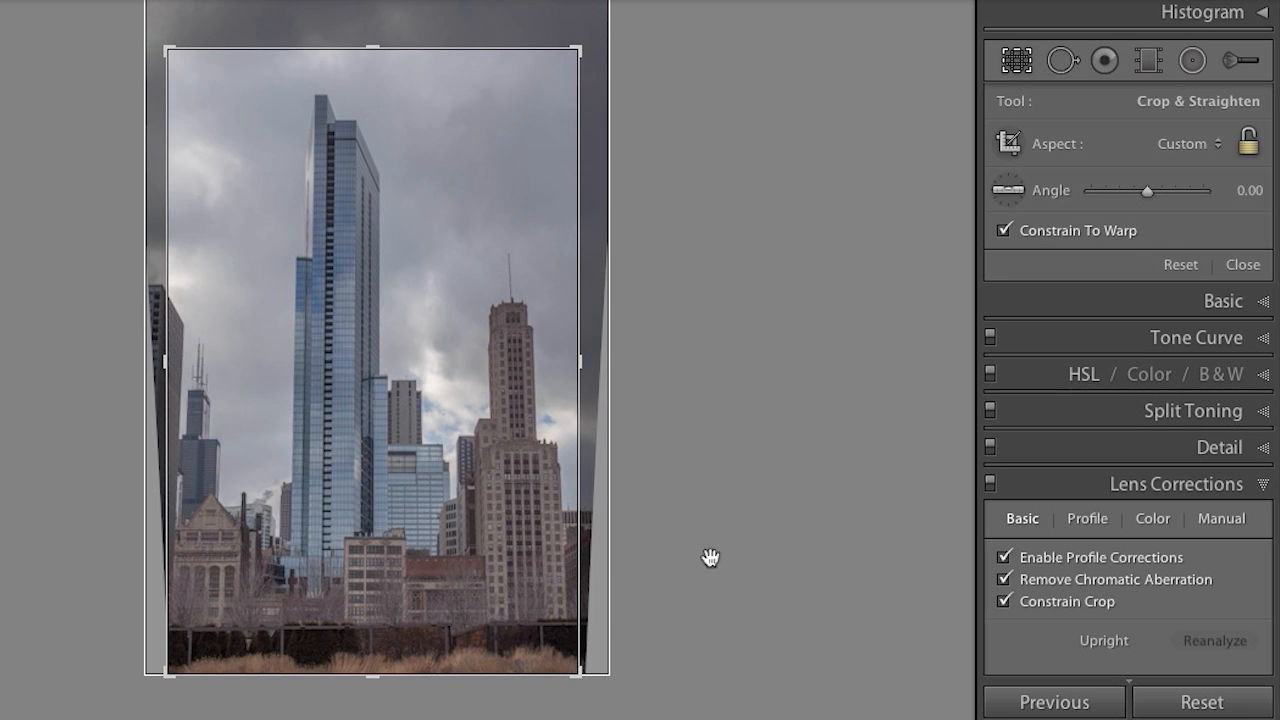
pyautogui.click(1243, 264)
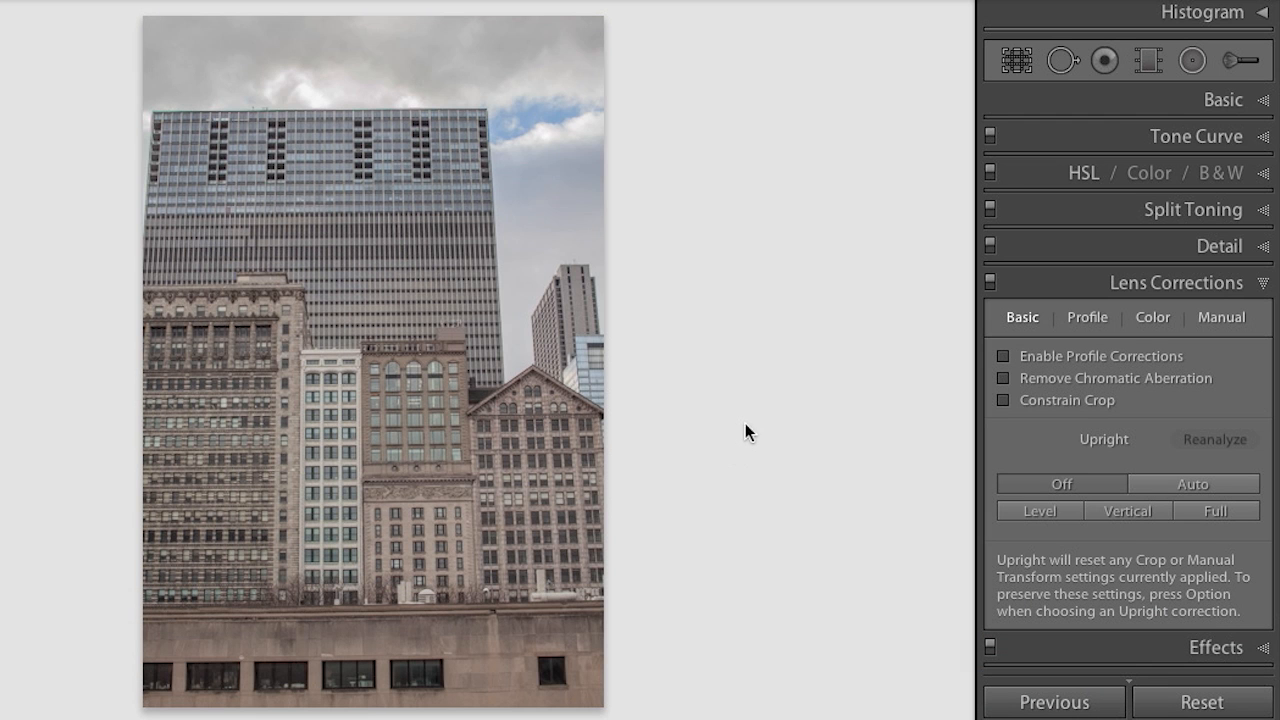
pyautogui.moveTo(748, 421)
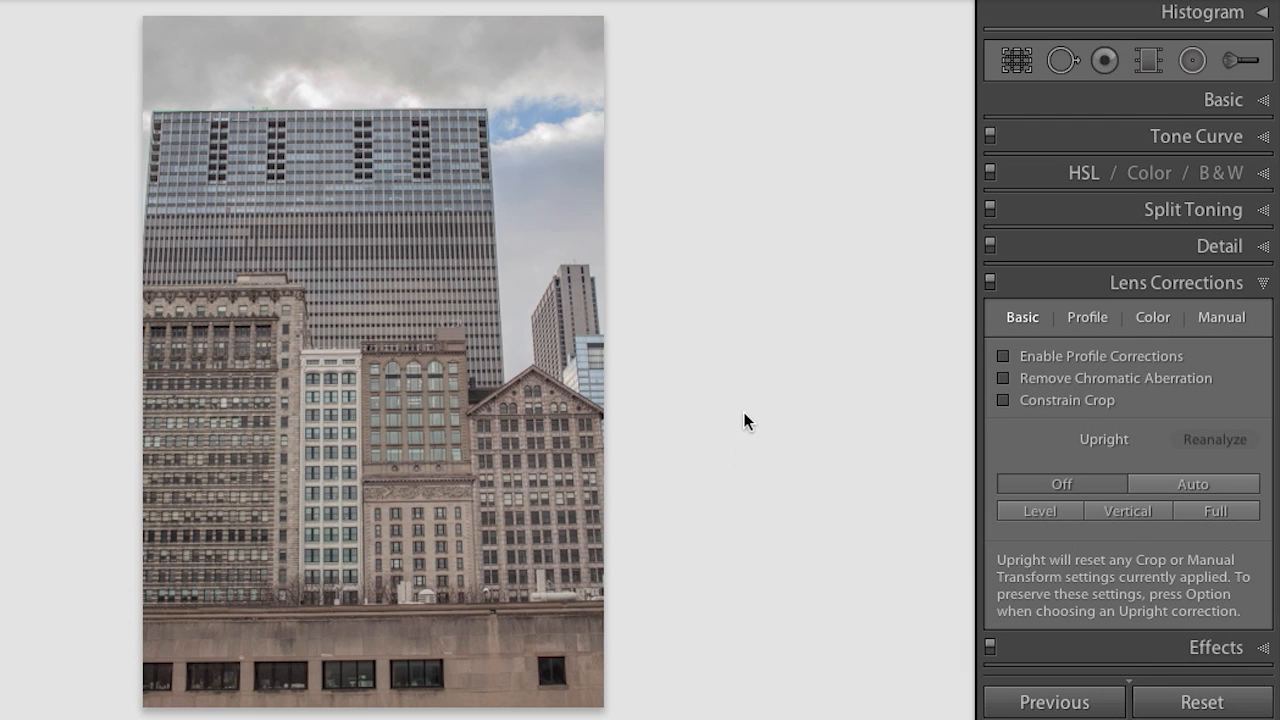
pyautogui.moveTo(770, 418)
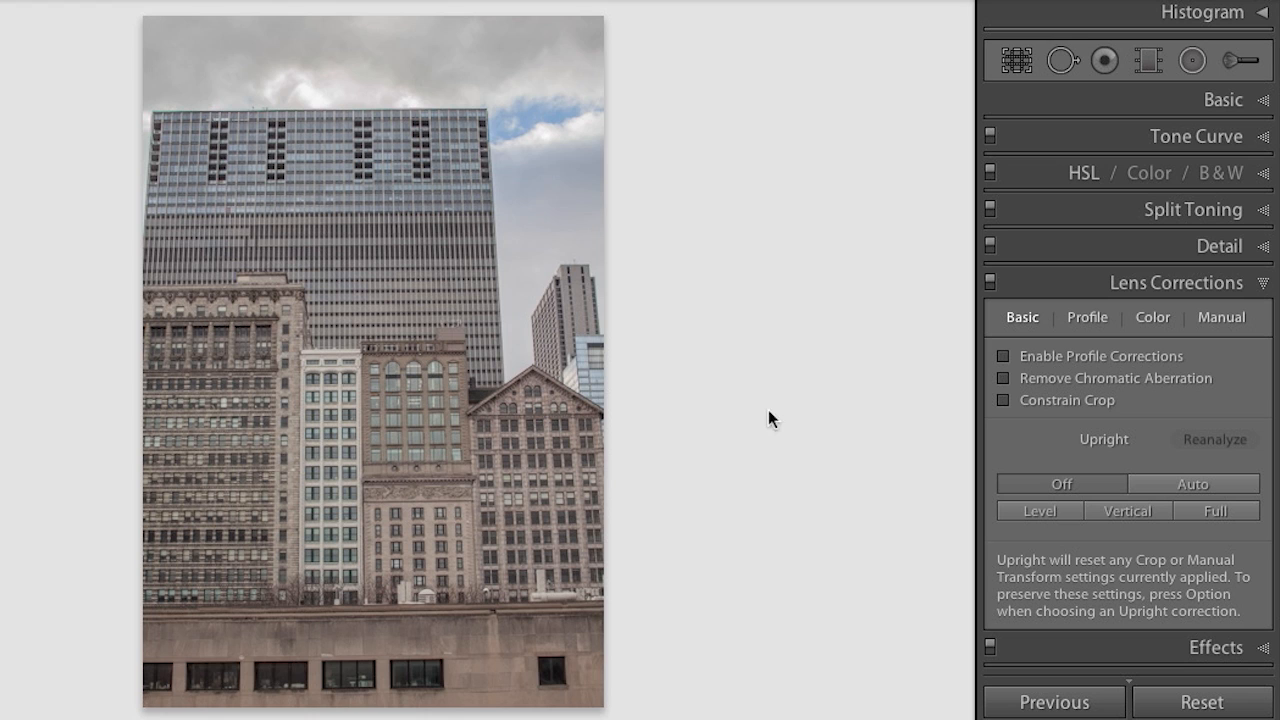
# Give the office-buildings photo profile corrections and Upright Auto perspective straightening.
pyautogui.click(1003, 378)
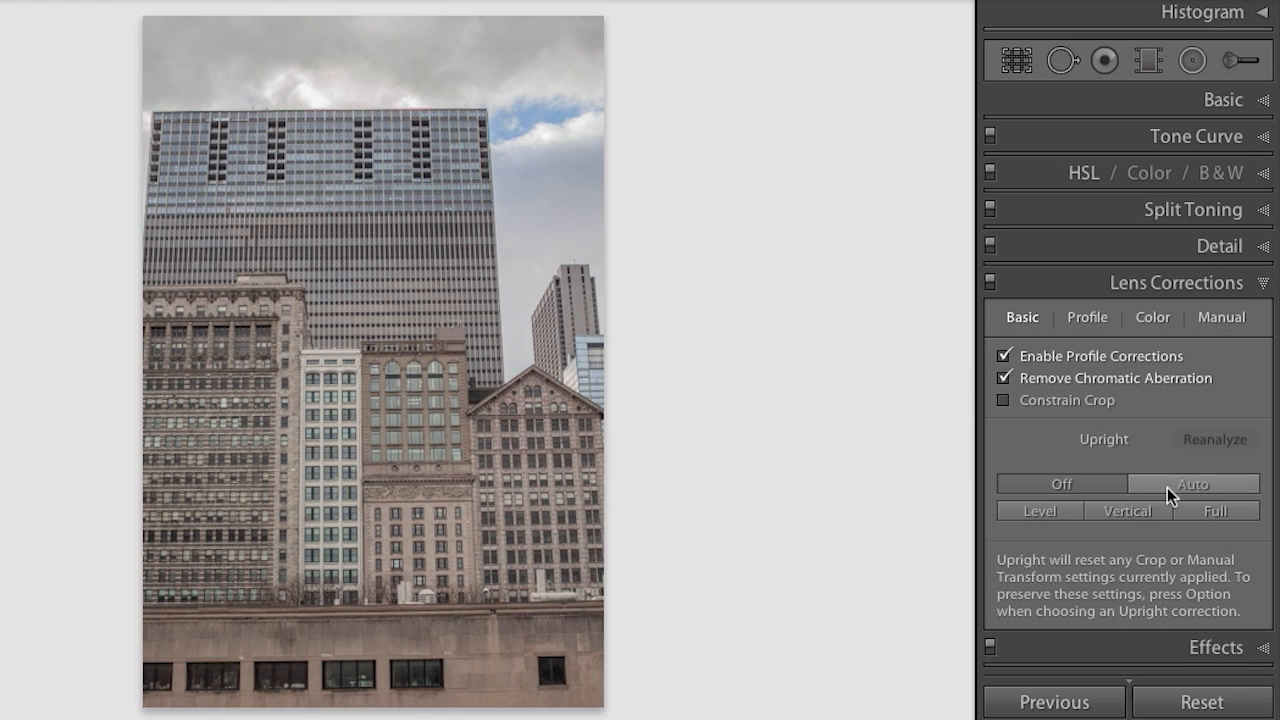
pyautogui.click(1192, 484)
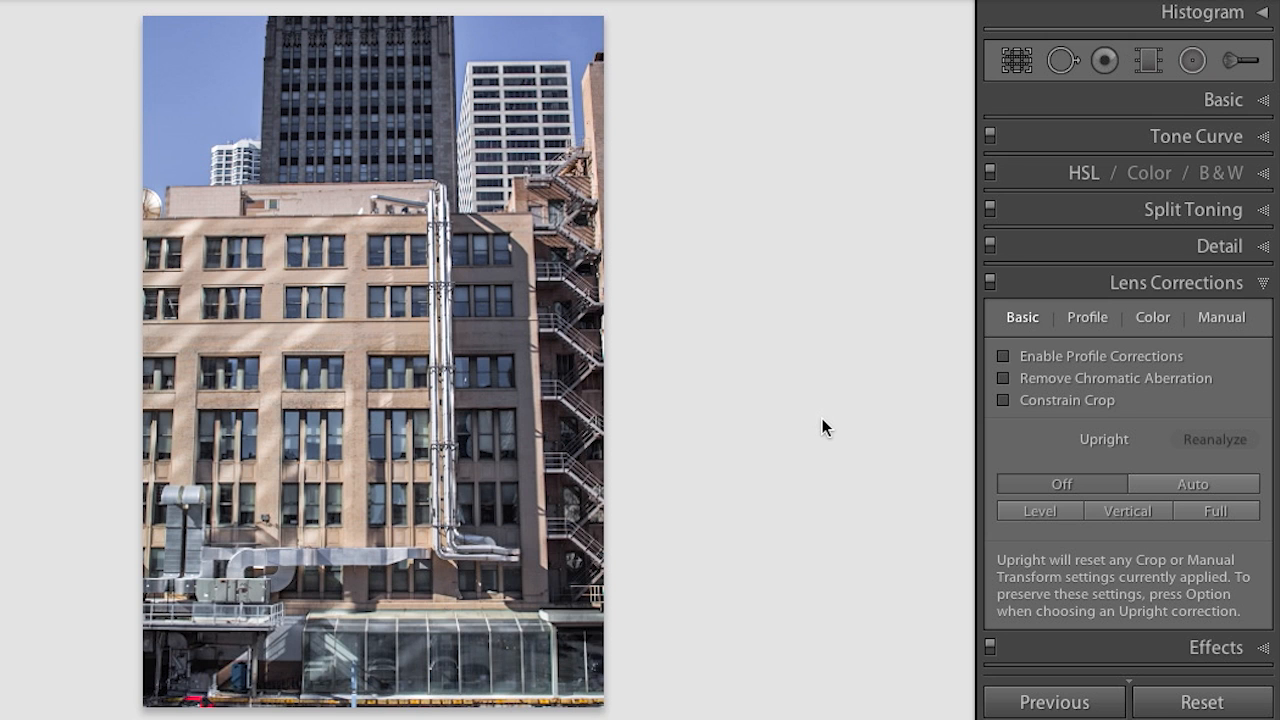
# Enable profile corrections, try Upright Vertical, settle on Full, and check Constrain Crop.
pyautogui.click(1003, 356)
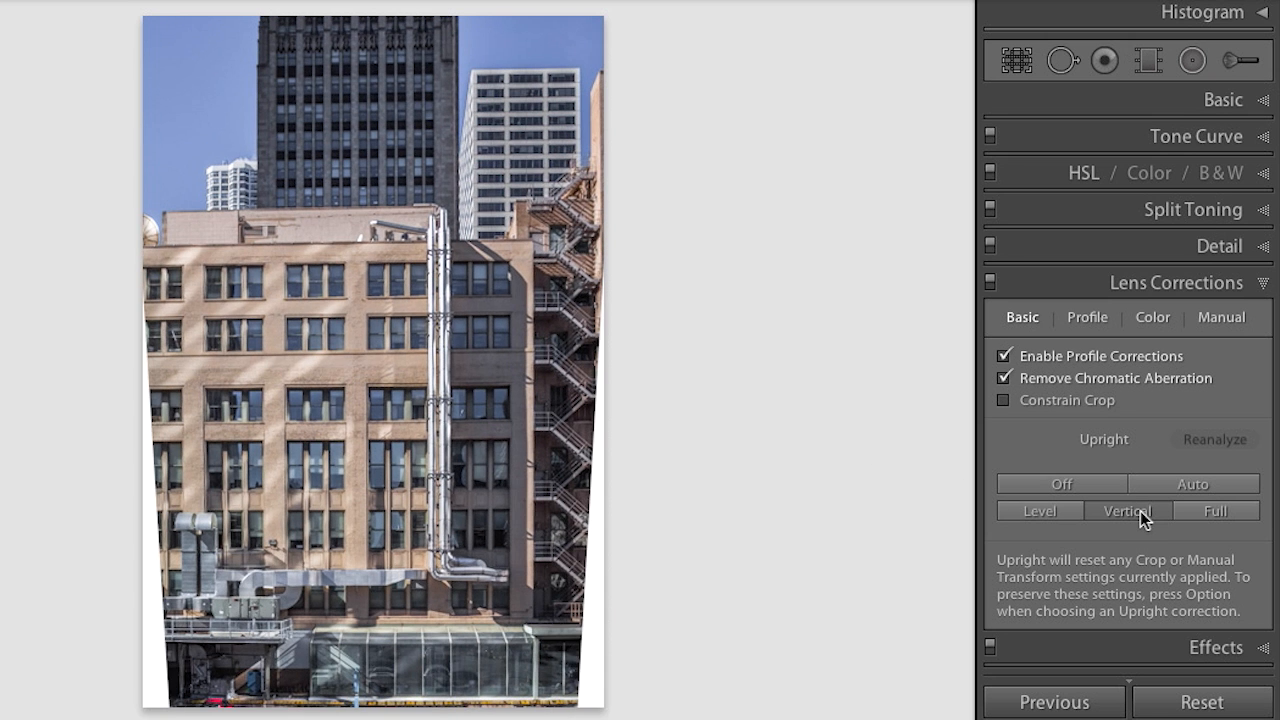
pyautogui.click(1215, 511)
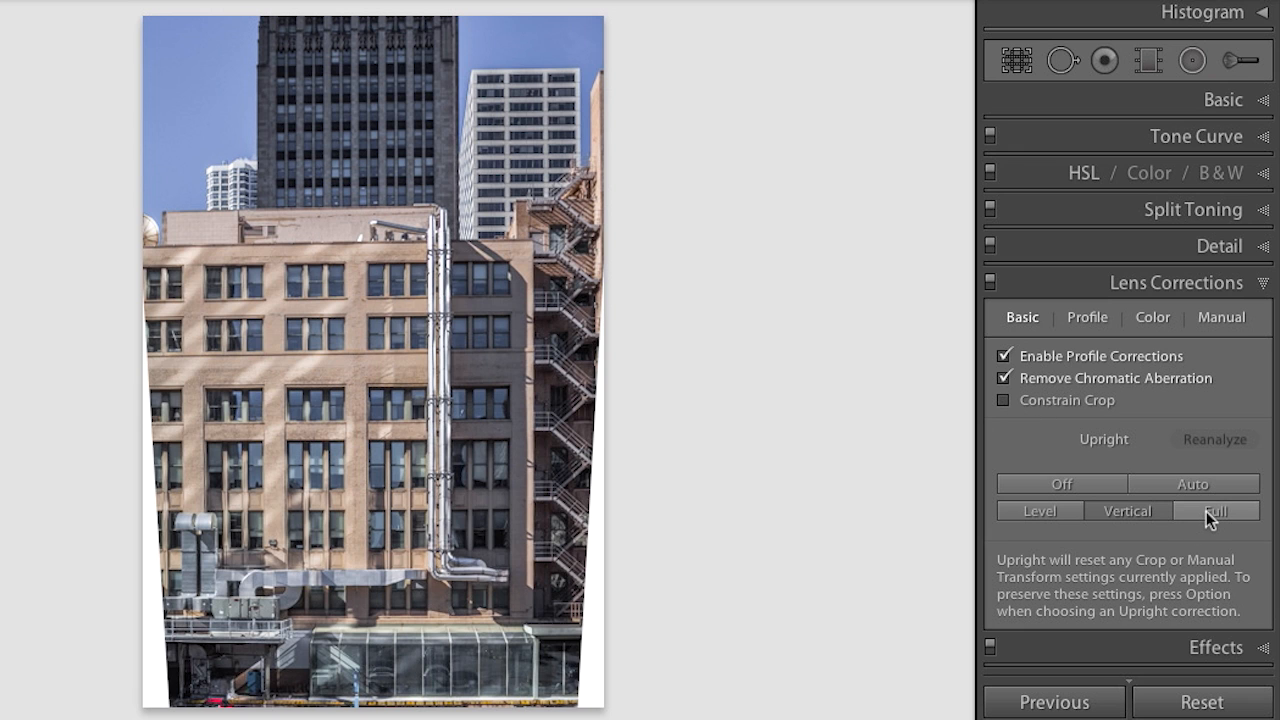
pyautogui.click(1216, 511)
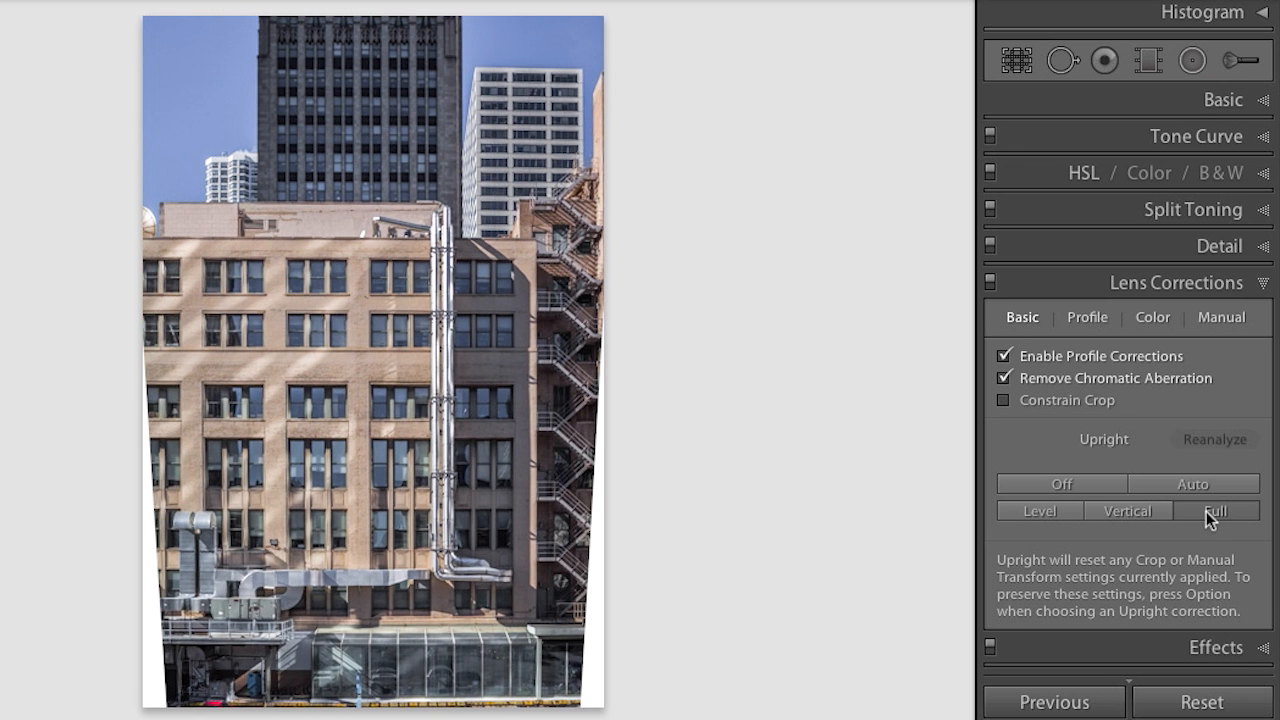
pyautogui.moveTo(987, 517)
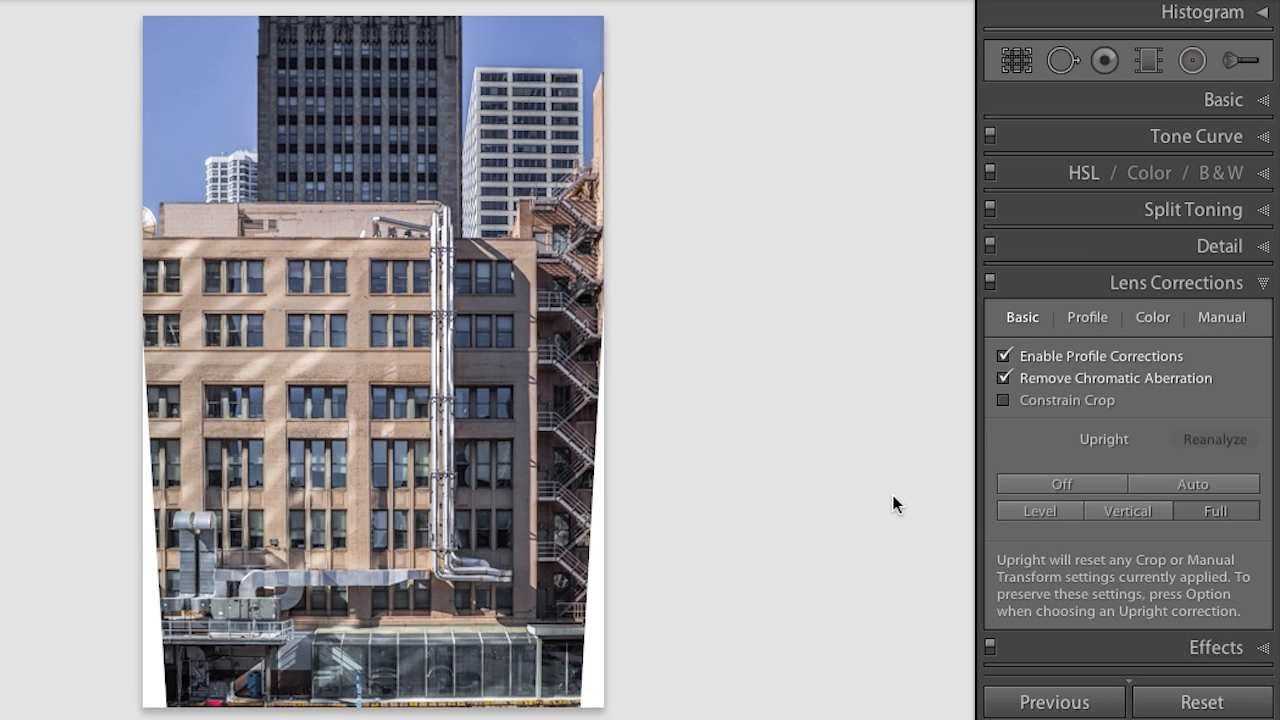
pyautogui.click(1003, 400)
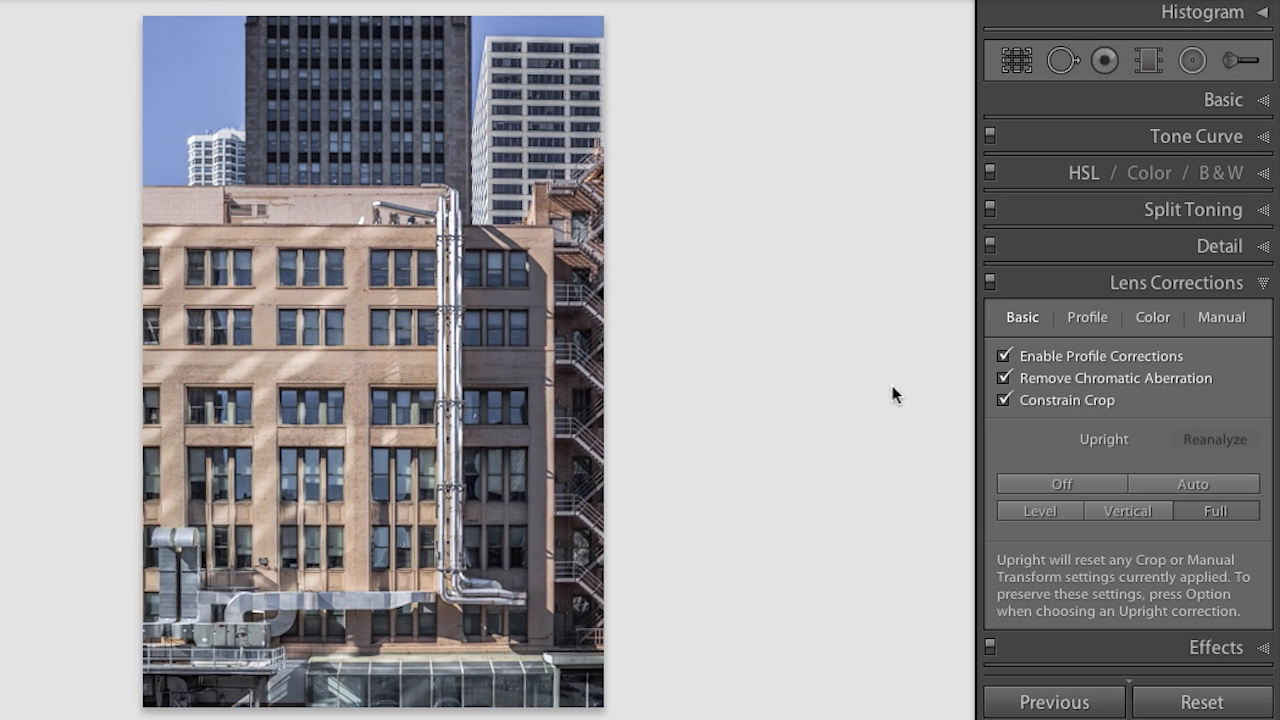
pyautogui.moveTo(872, 392)
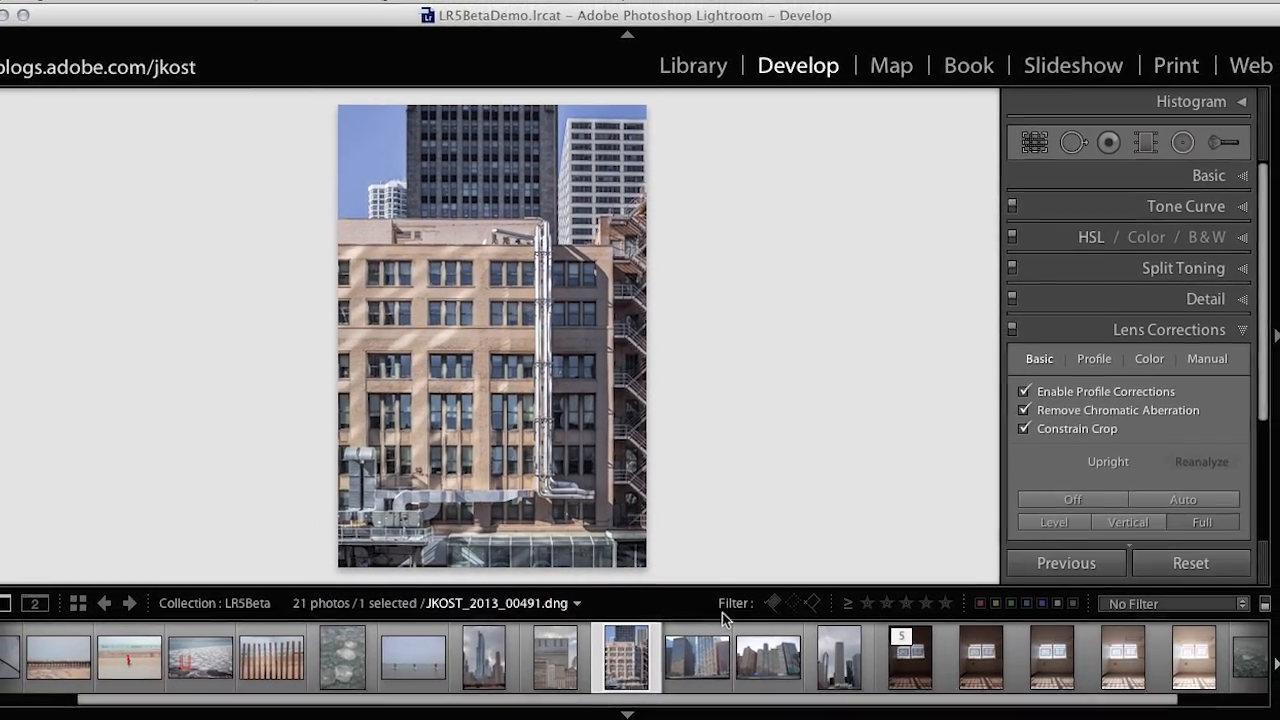
# Select both glass-tower photos and apply profile corrections and Upright straightening to them.
pyautogui.click(708, 656)
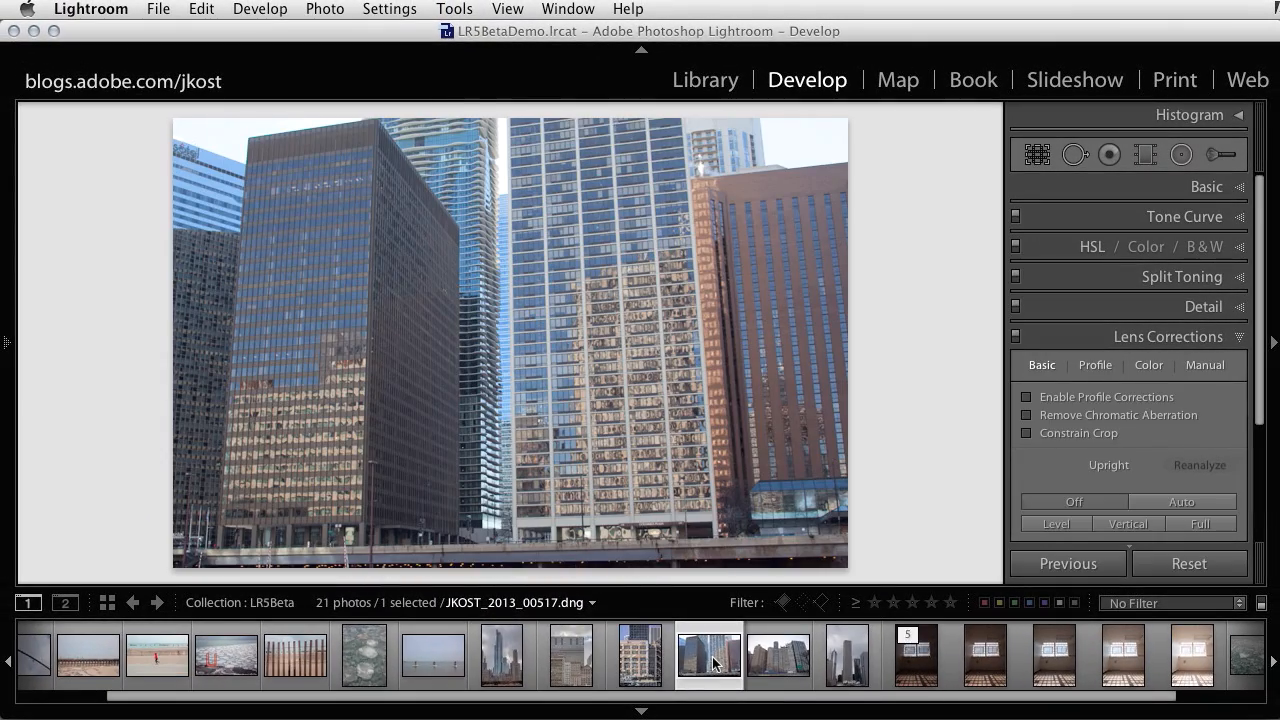
pyautogui.click(777, 656)
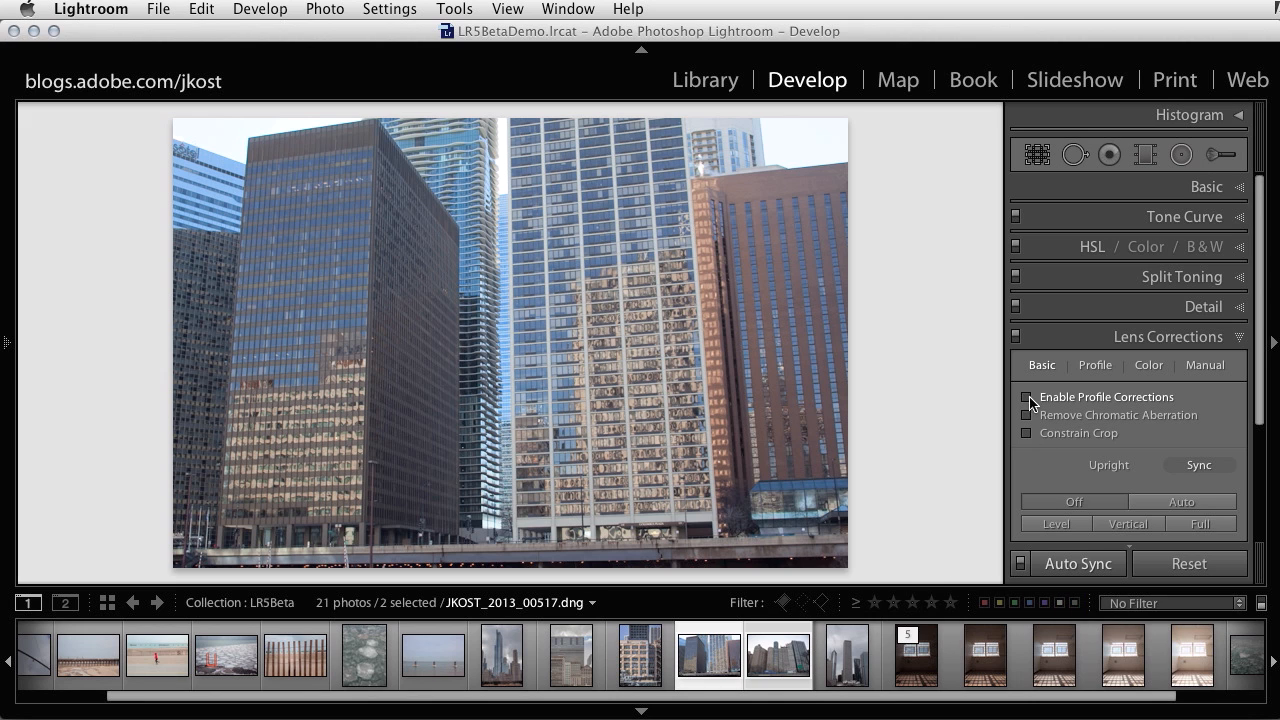
pyautogui.click(1026, 415)
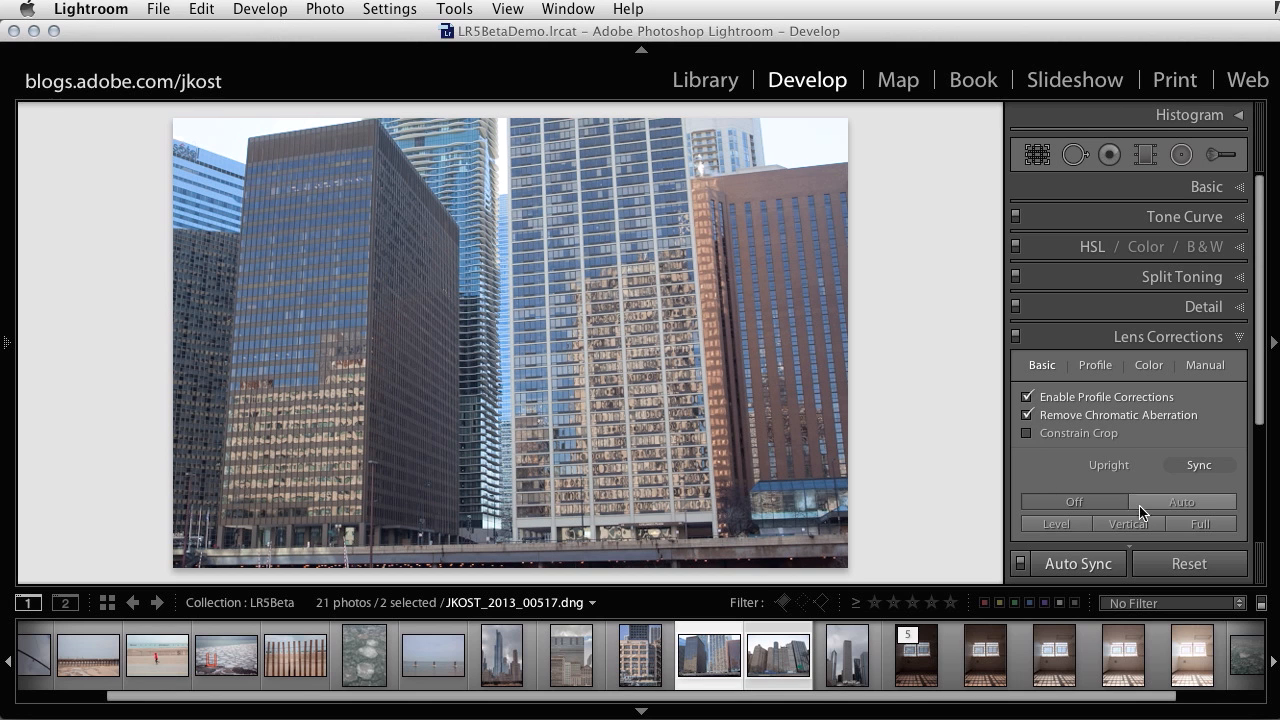
pyautogui.click(1182, 502)
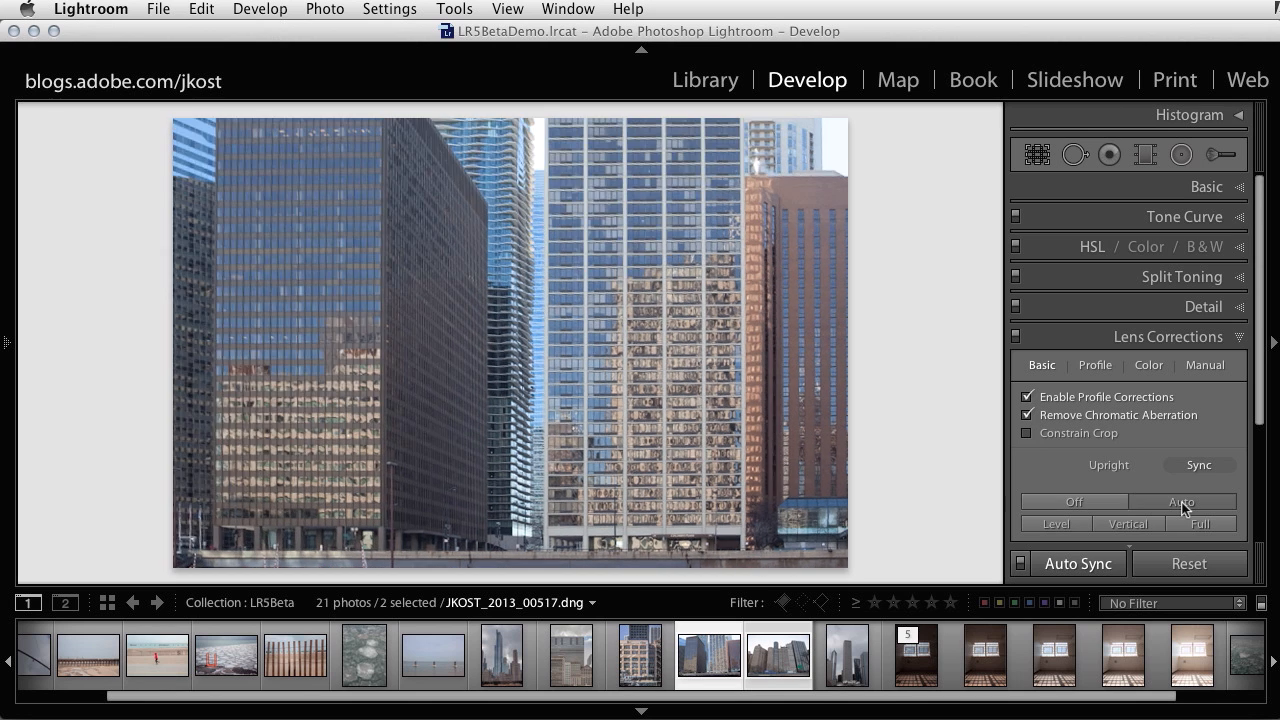
pyautogui.click(1181, 502)
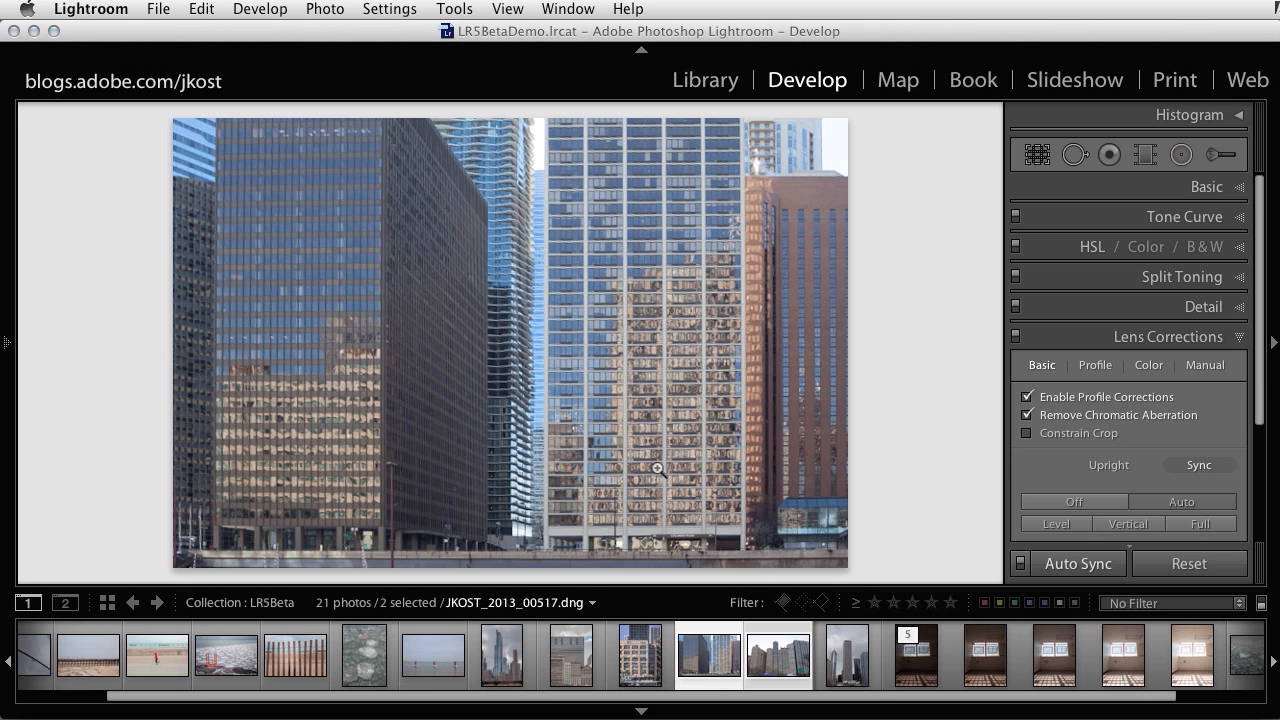
# Switch between filmstrip photos to view the second tower photo.
pyautogui.click(778, 655)
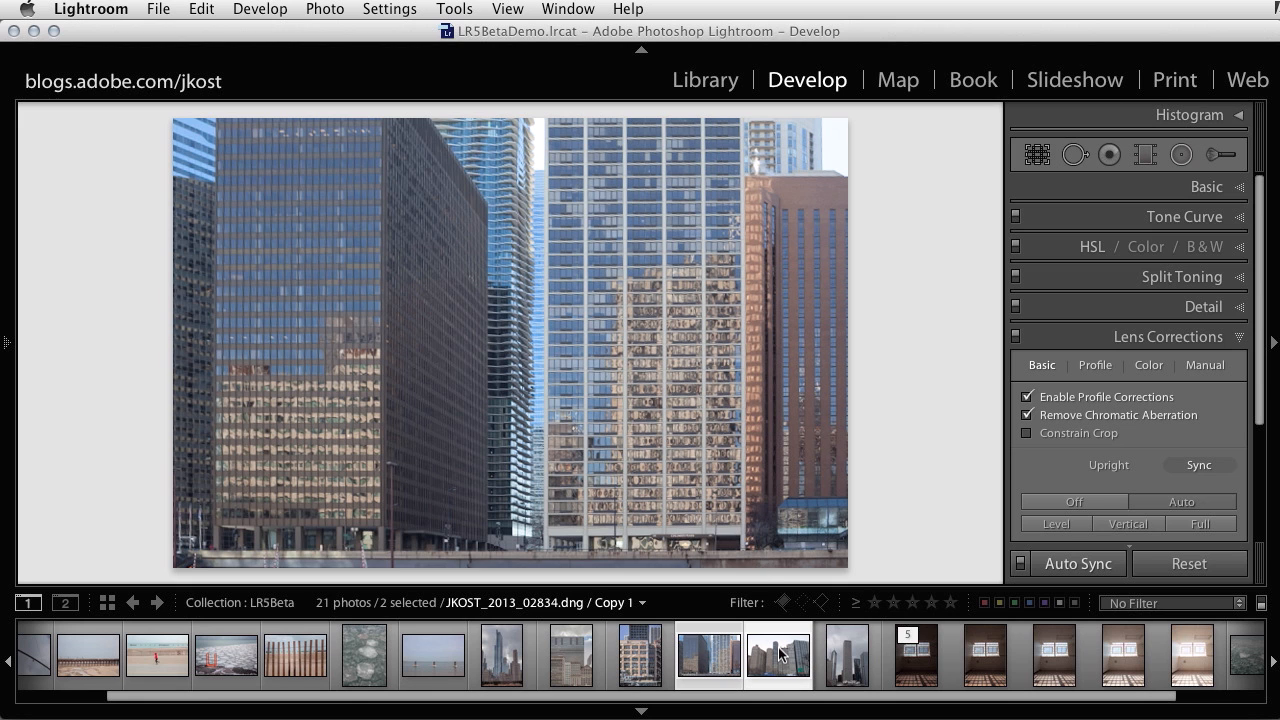
pyautogui.click(778, 656)
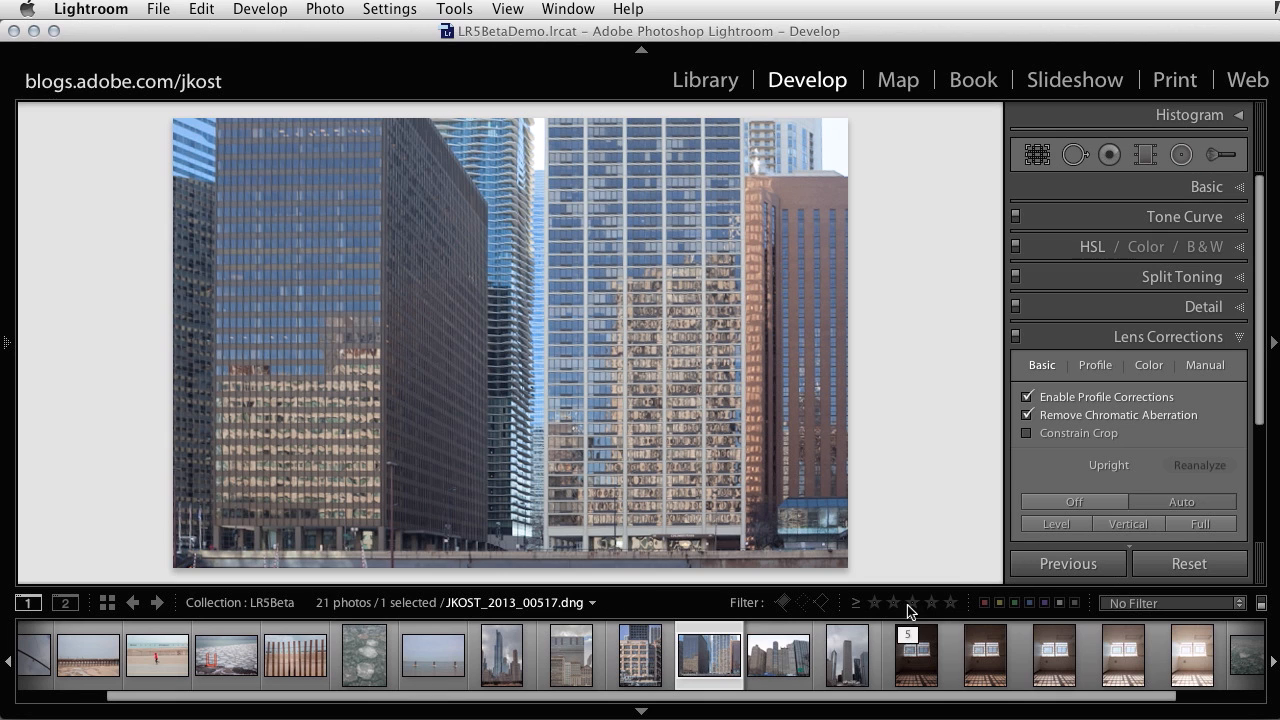
pyautogui.click(847, 655)
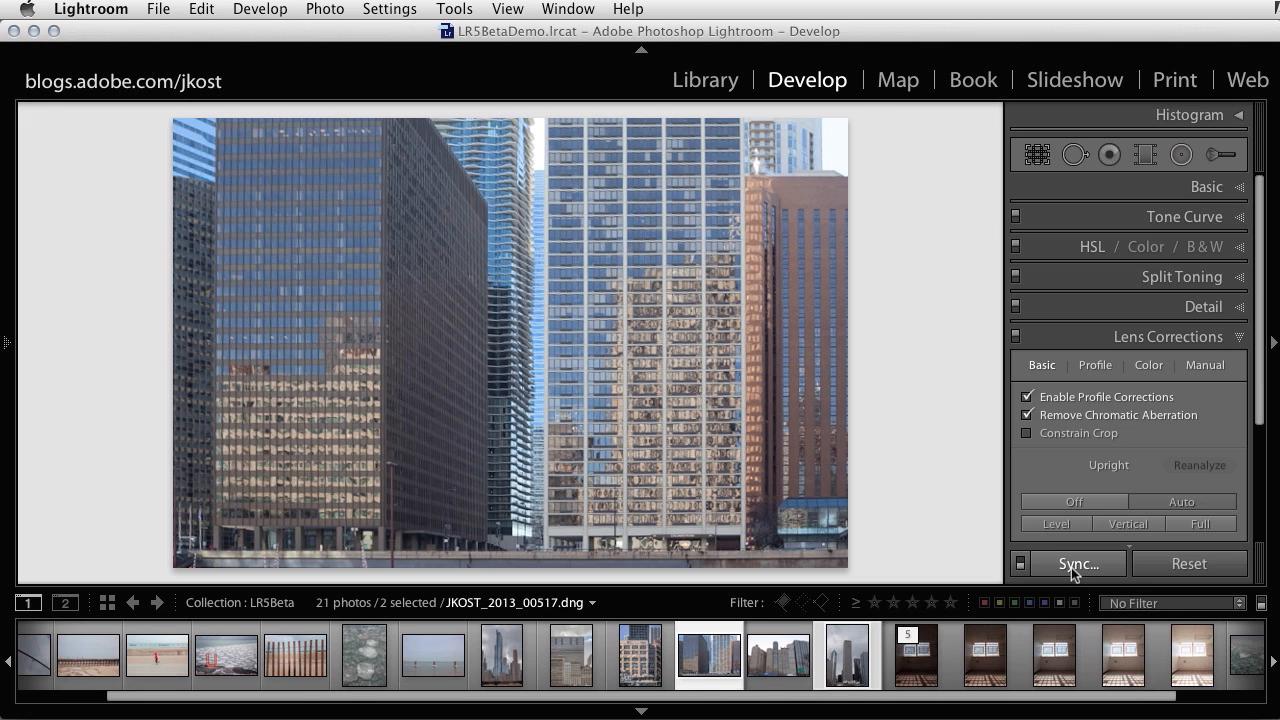
# Sync Lens Profile Corrections, Chromatic Aberration and Upright Mode to the other tower photo.
pyautogui.click(1078, 563)
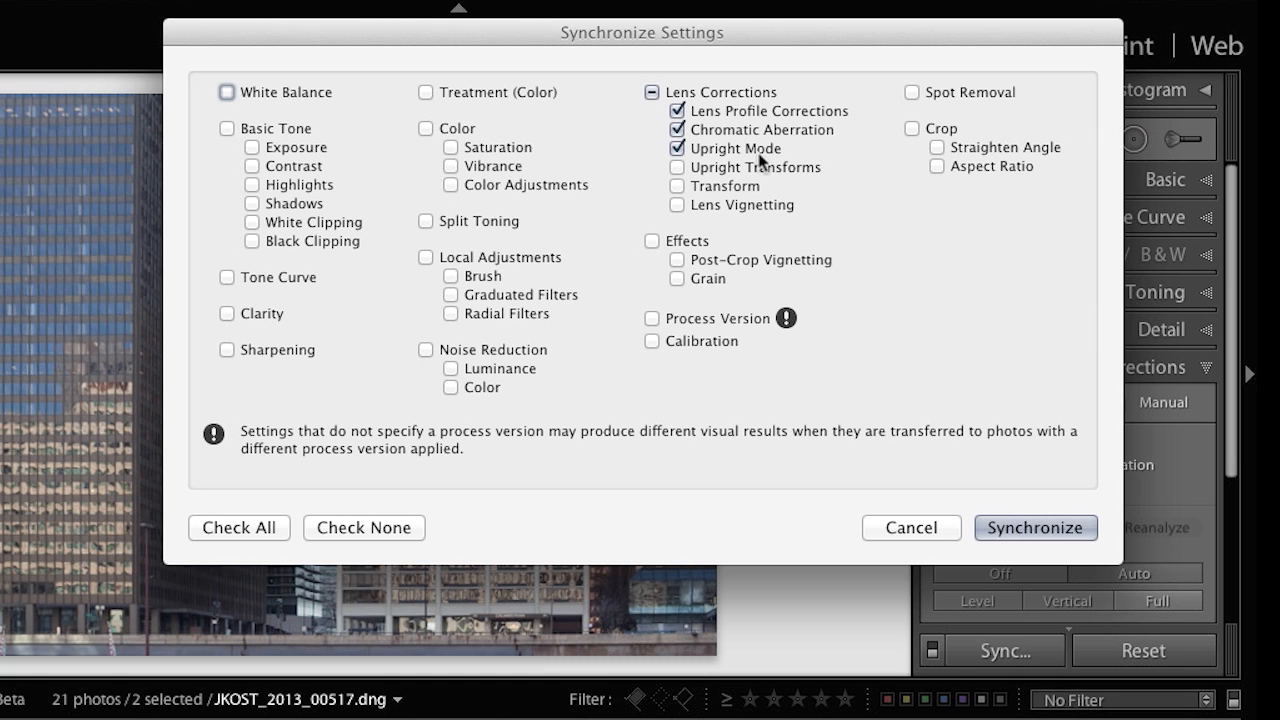
pyautogui.moveTo(723, 165)
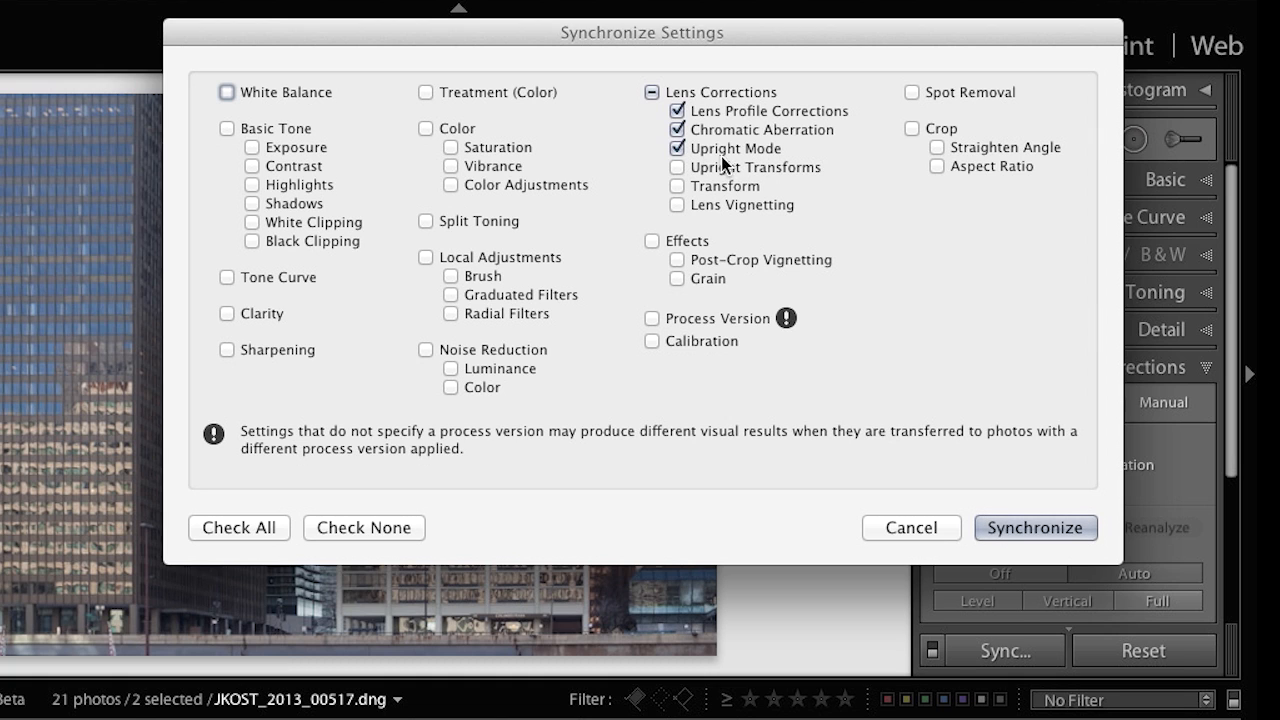
pyautogui.moveTo(785, 168)
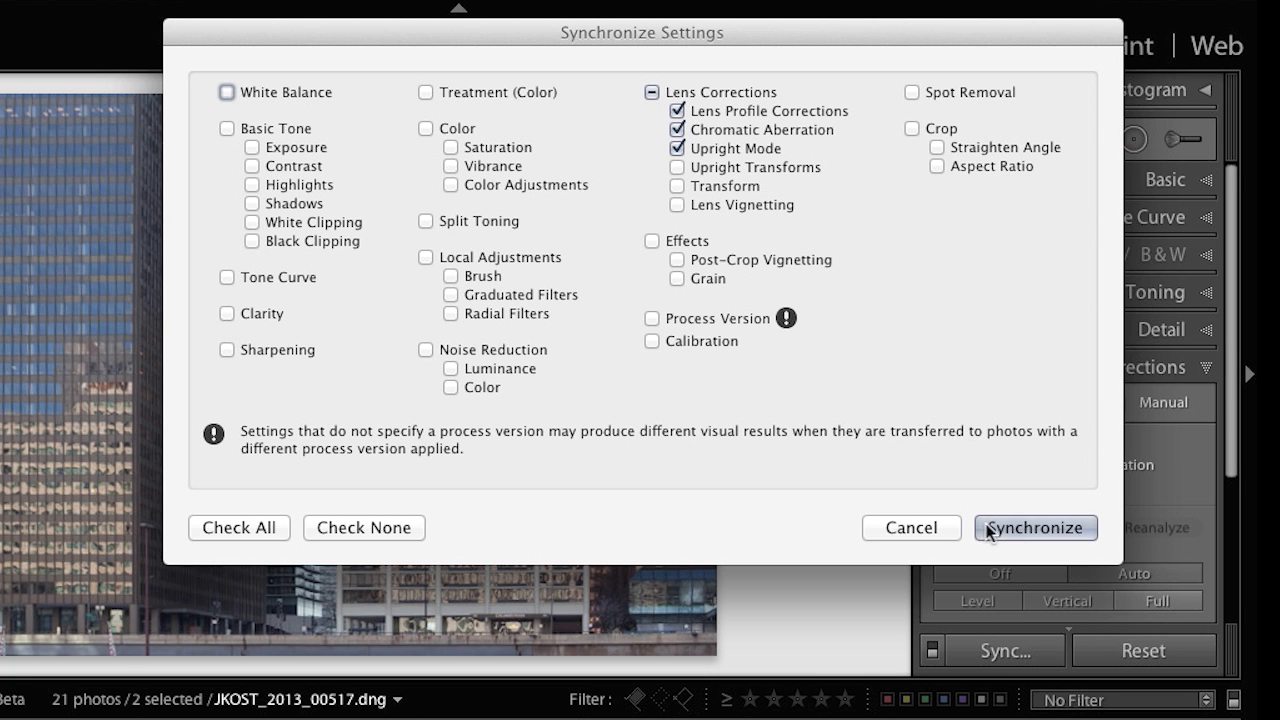
pyautogui.click(1035, 527)
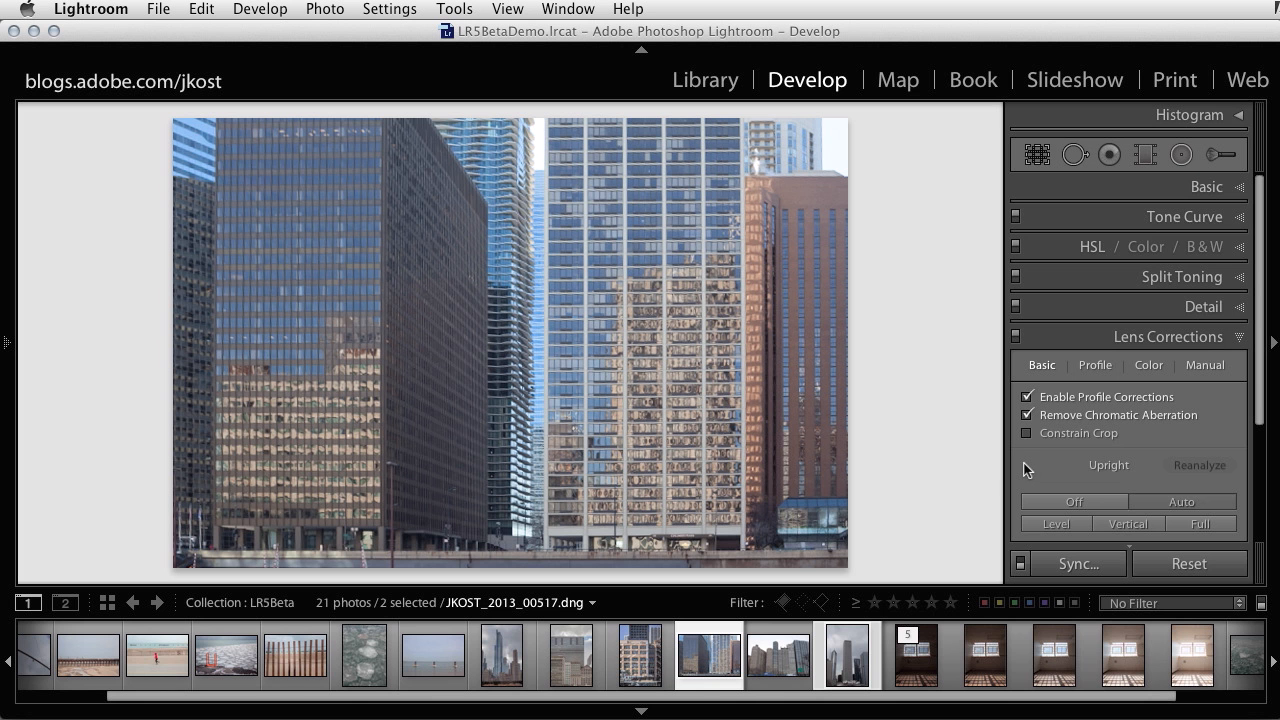
pyautogui.click(984, 656)
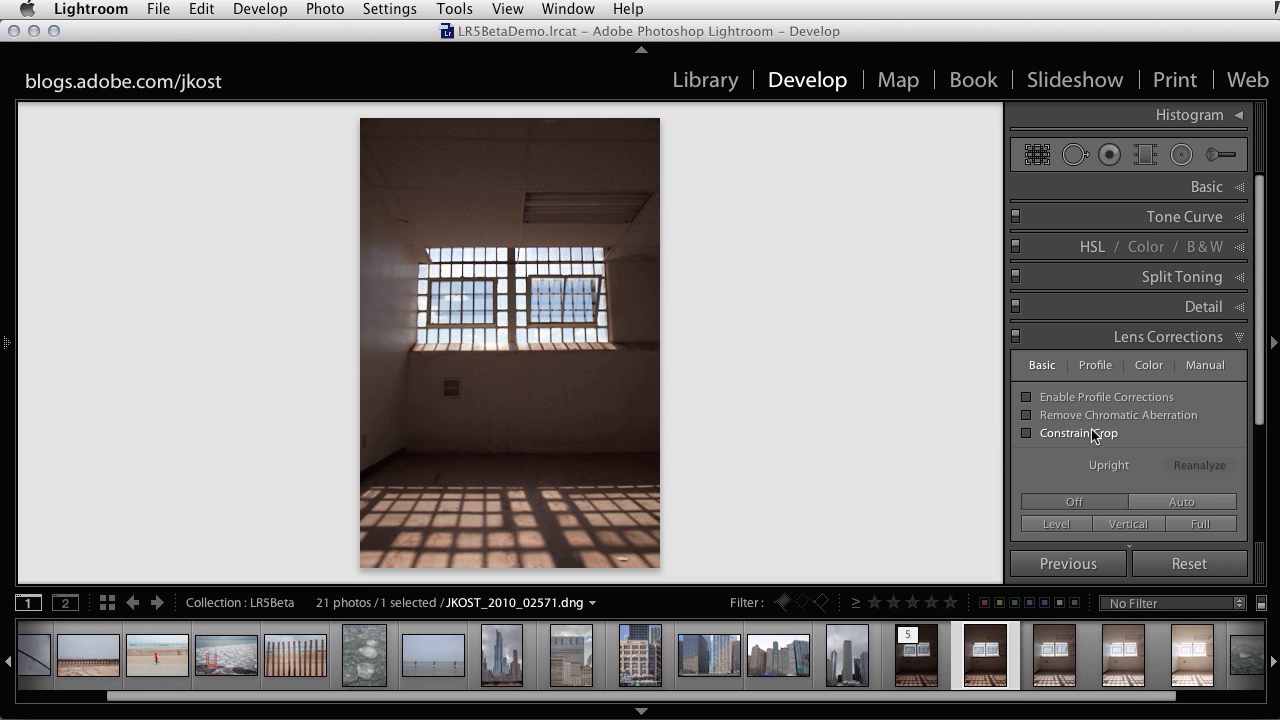
# Enable profile corrections, remove chromatic aberration, apply Upright Auto, then select the interior shots.
pyautogui.click(1026, 397)
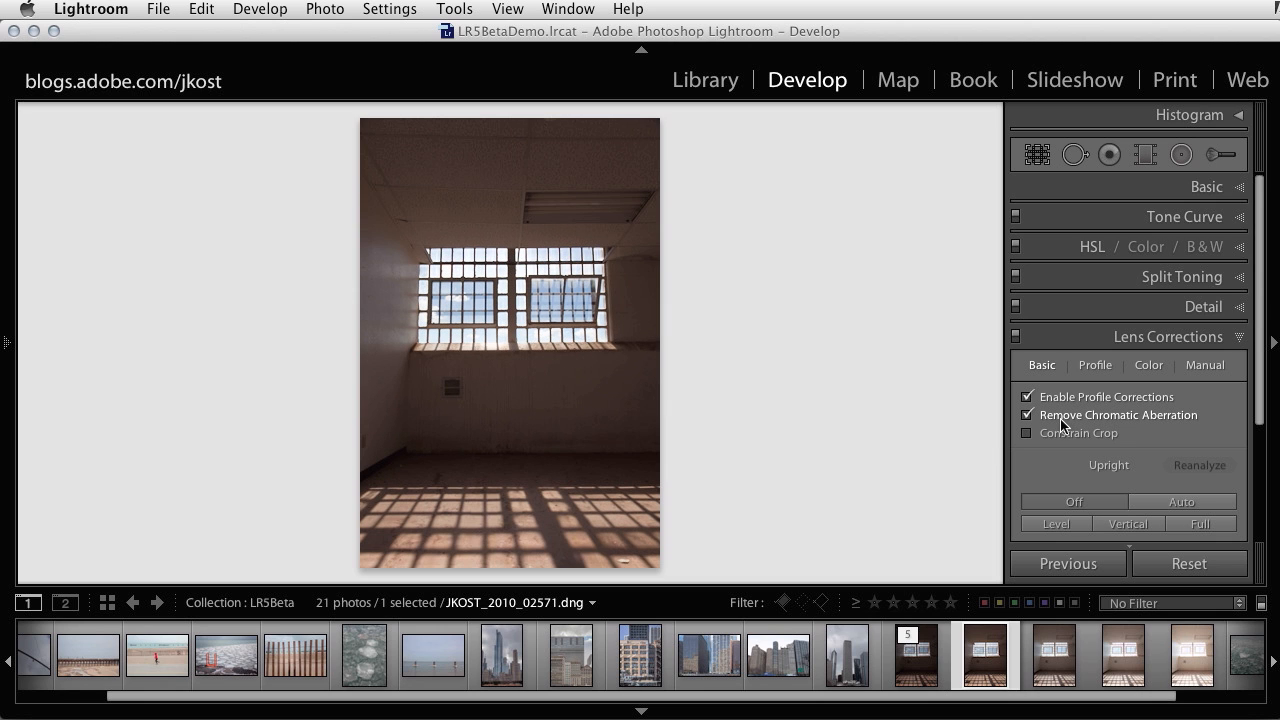
pyautogui.click(1181, 501)
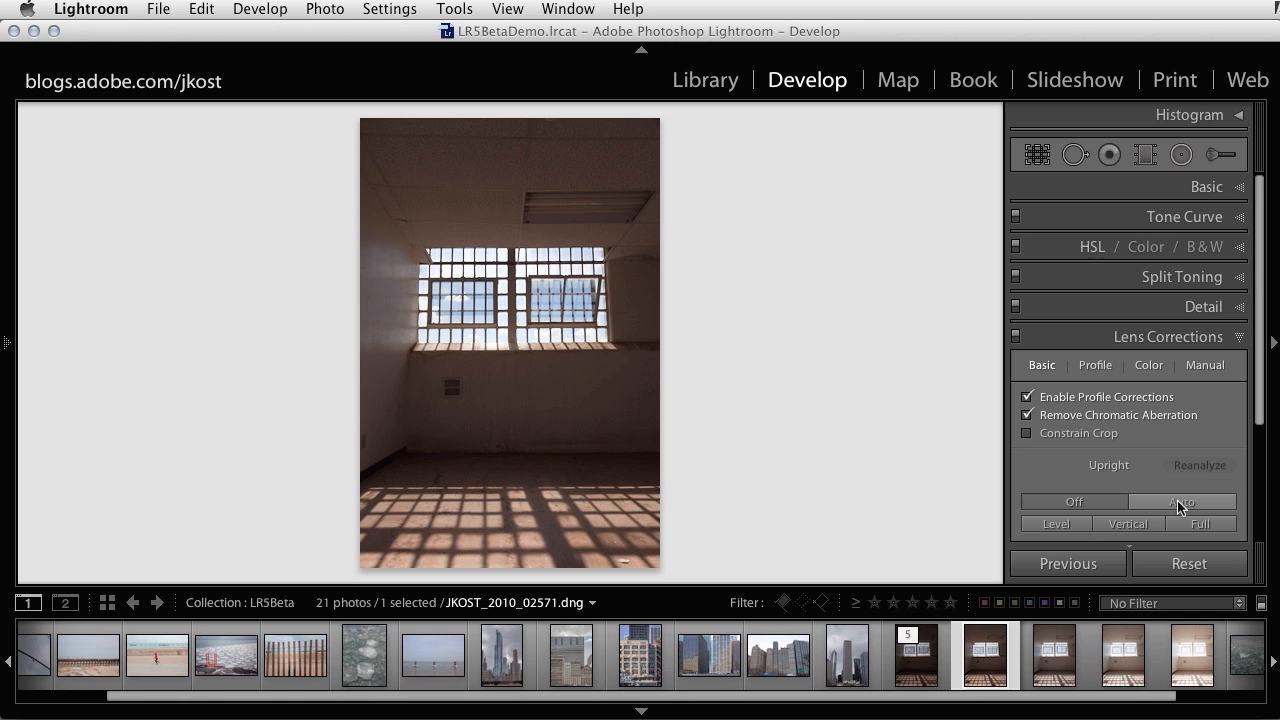
pyautogui.click(1181, 502)
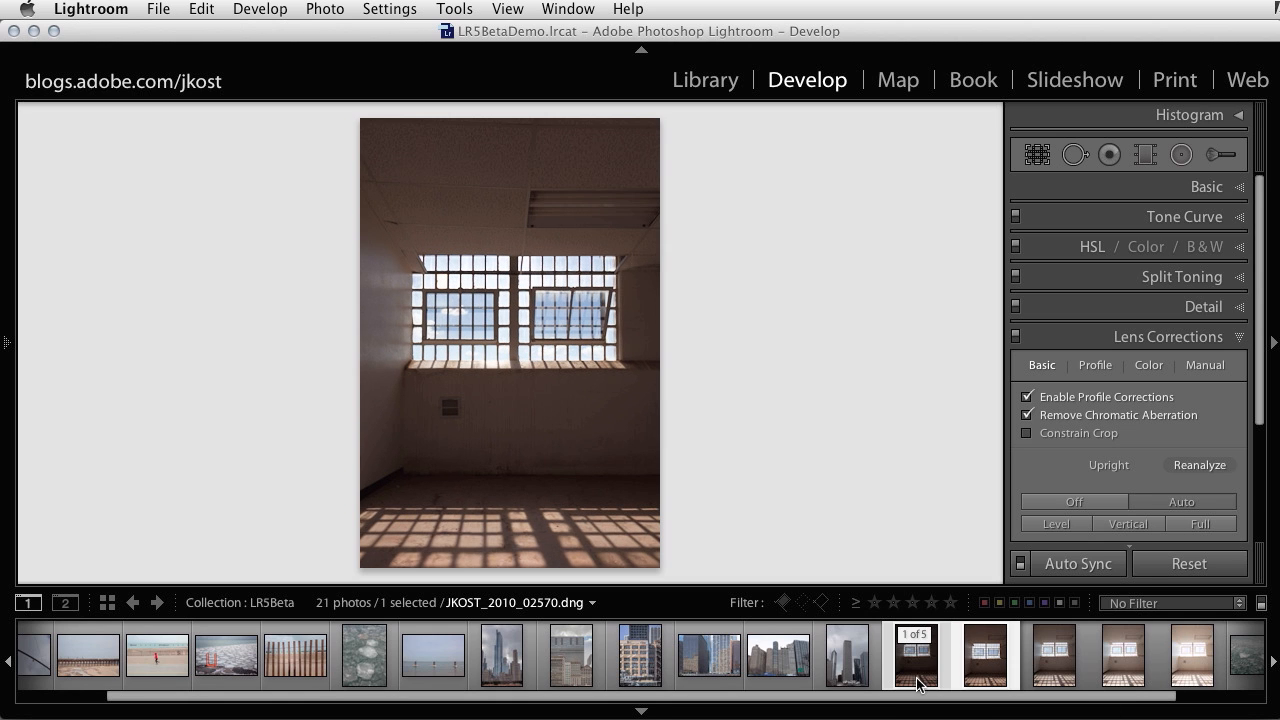
pyautogui.click(1191, 655)
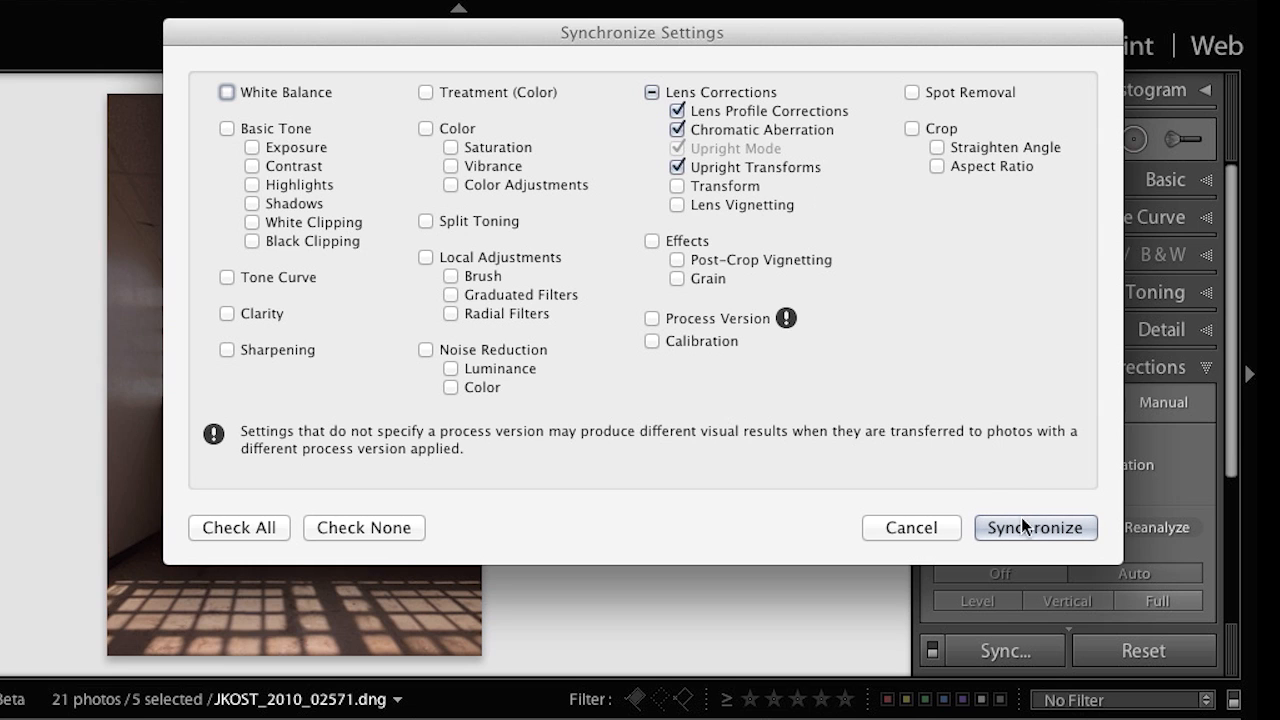
# Sync lens profile, chromatic aberration and Upright settings to all five interior photos.
pyautogui.click(1035, 527)
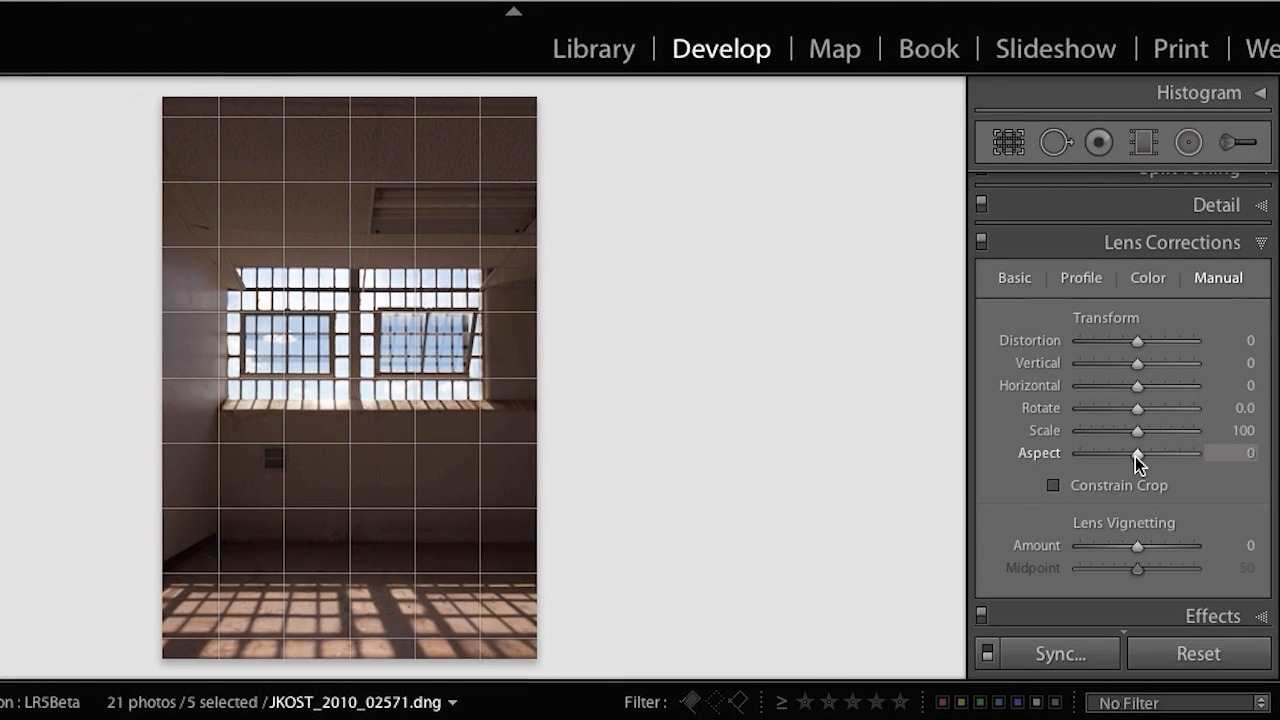
# Sweep the Manual Aspect slider between −58 and +100, settling at −6.
pyautogui.moveTo(1137, 452); pyautogui.dragTo(1140, 452)
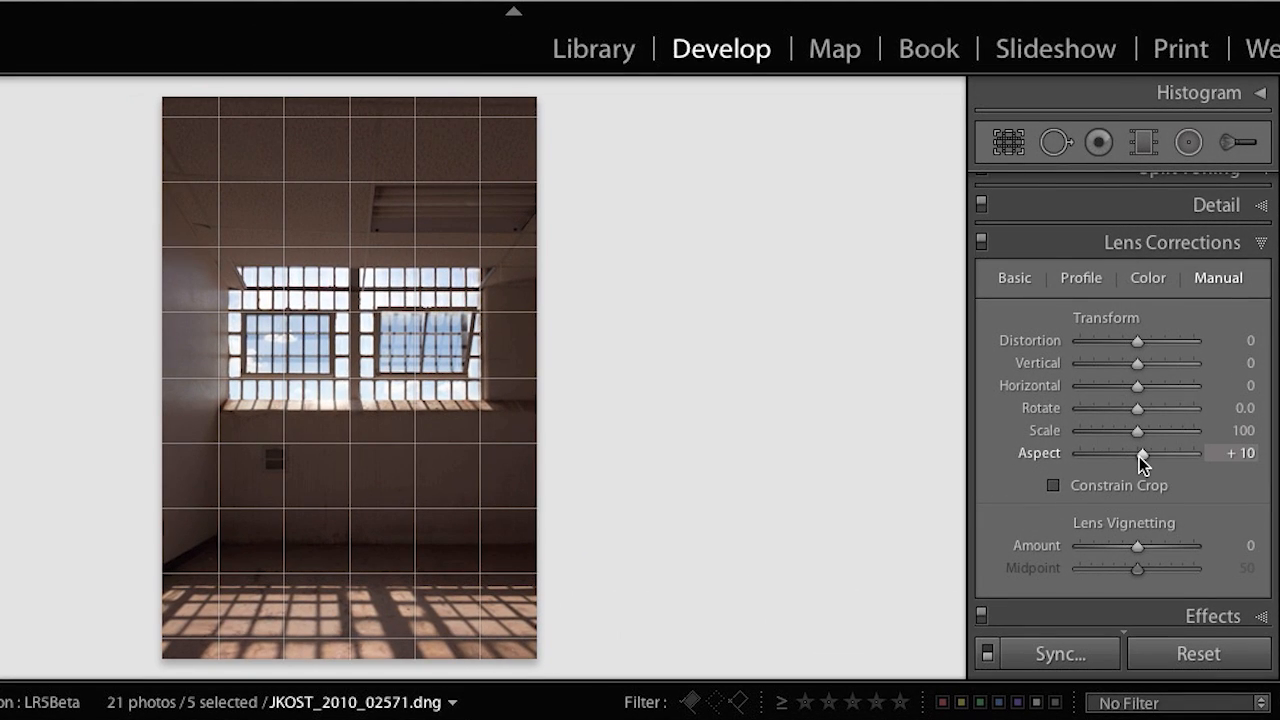
pyautogui.moveTo(1143, 453); pyautogui.dragTo(1155, 453)
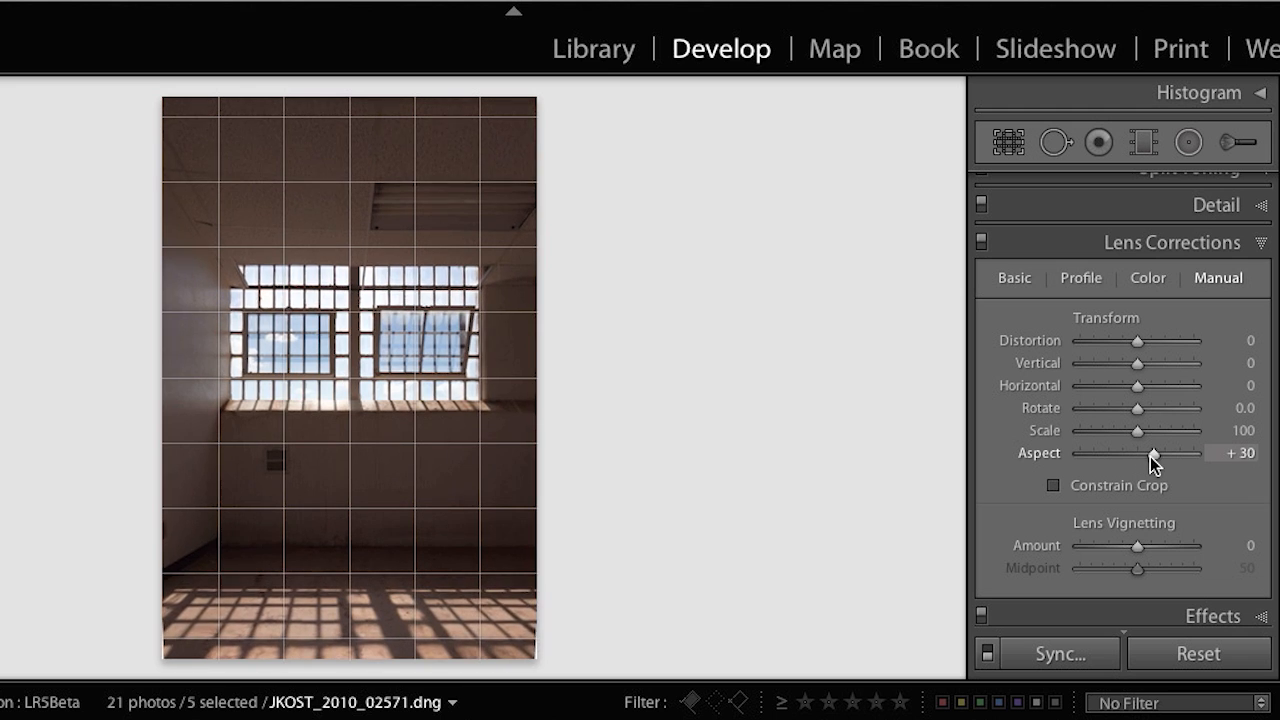
pyautogui.moveTo(1137, 453); pyautogui.dragTo(1170, 453)
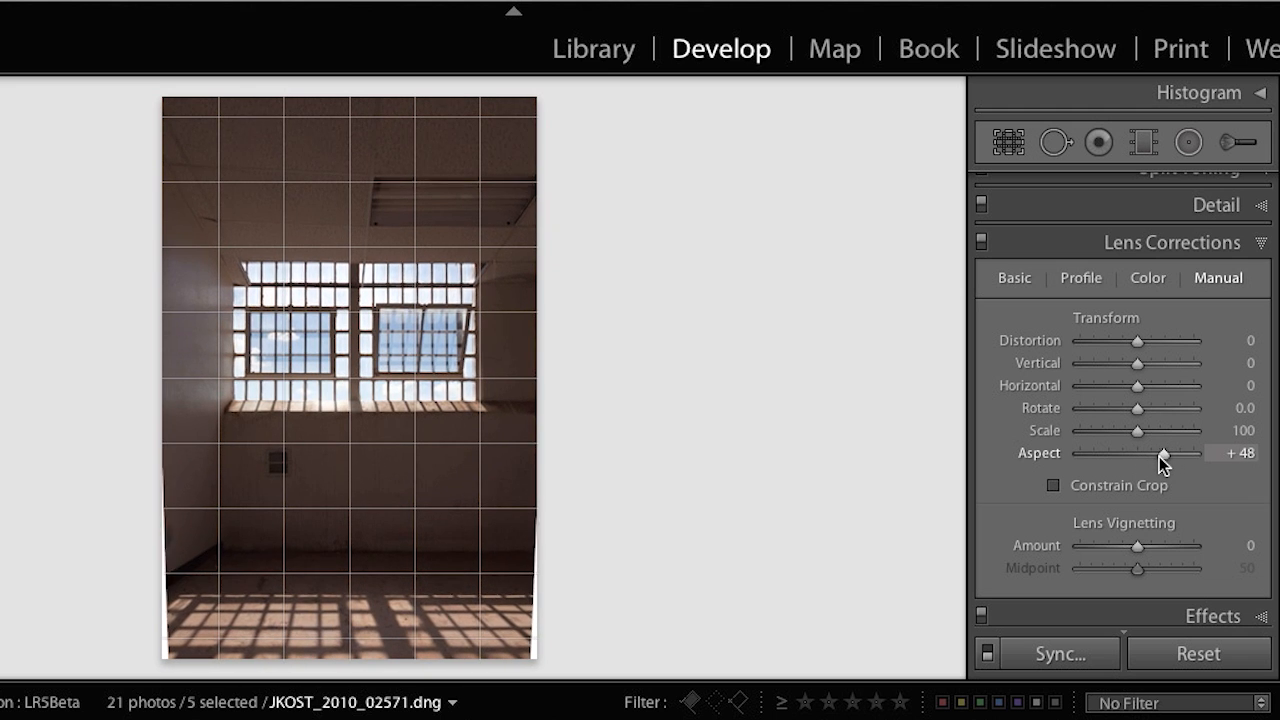
pyautogui.moveTo(1165, 453); pyautogui.dragTo(1137, 453)
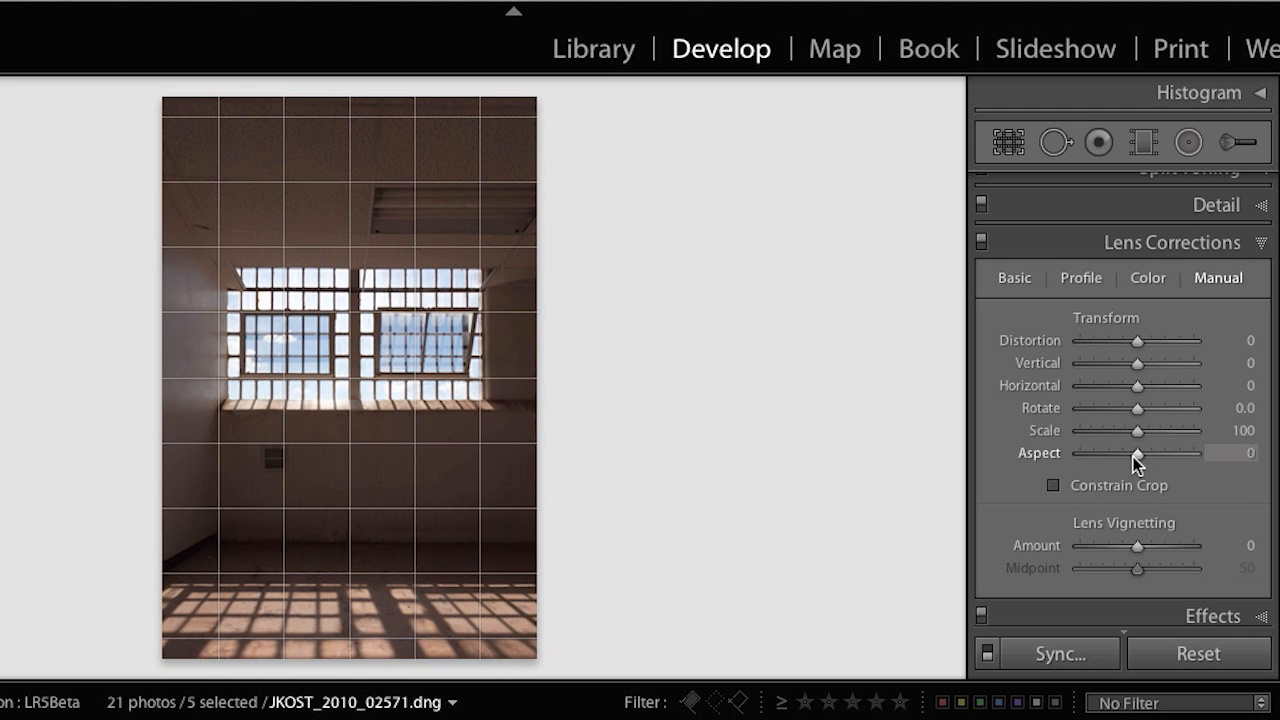
pyautogui.moveTo(1137, 452); pyautogui.dragTo(1122, 452)
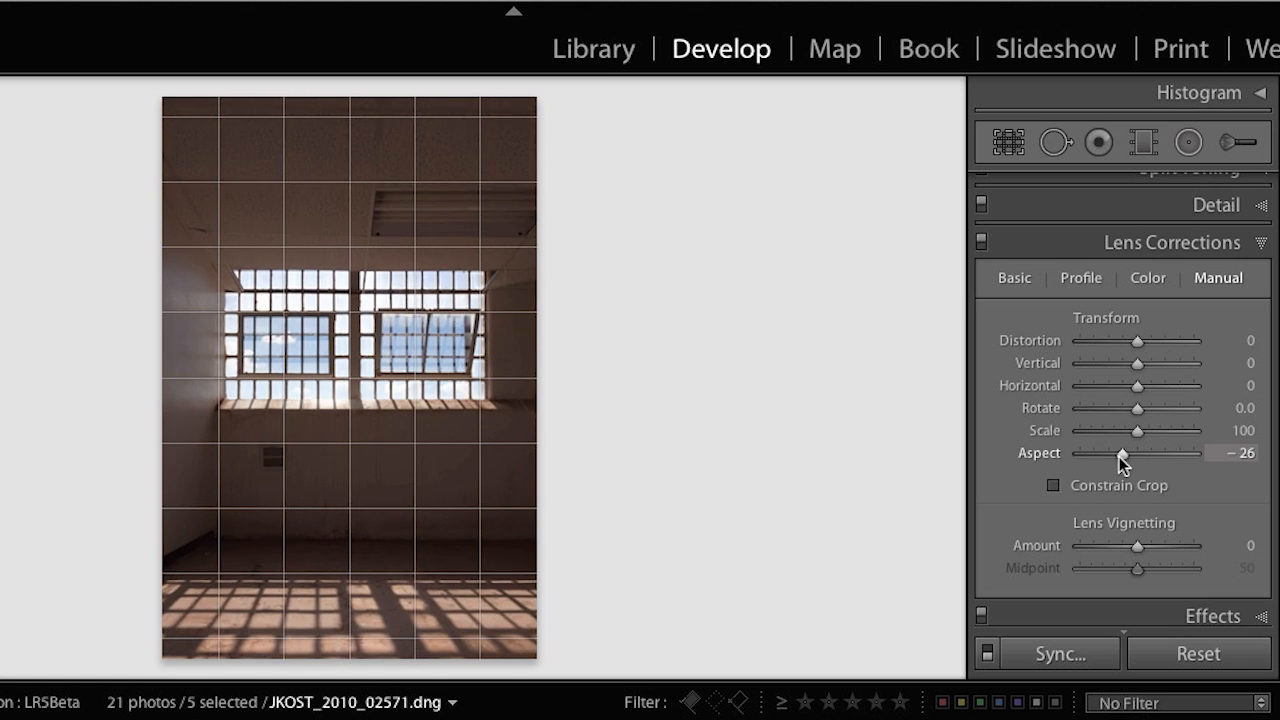
pyautogui.moveTo(1122, 453); pyautogui.dragTo(1103, 453)
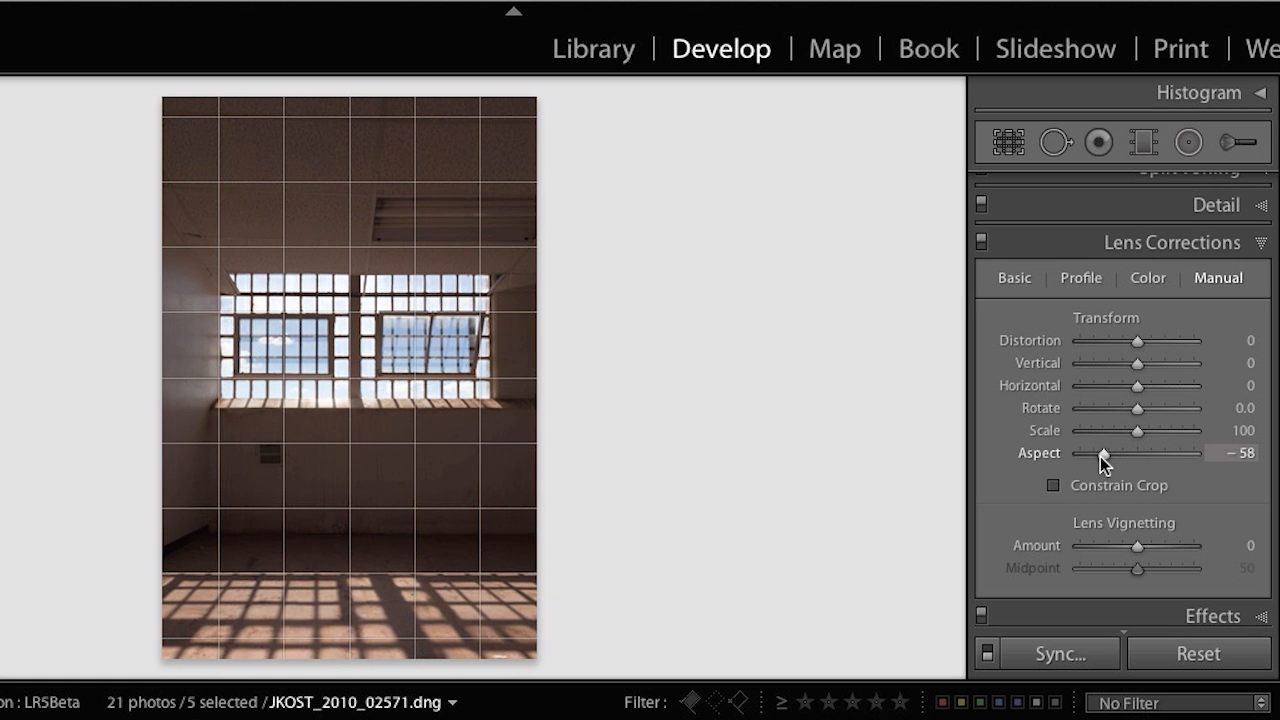
pyautogui.moveTo(1105, 453); pyautogui.dragTo(1160, 453)
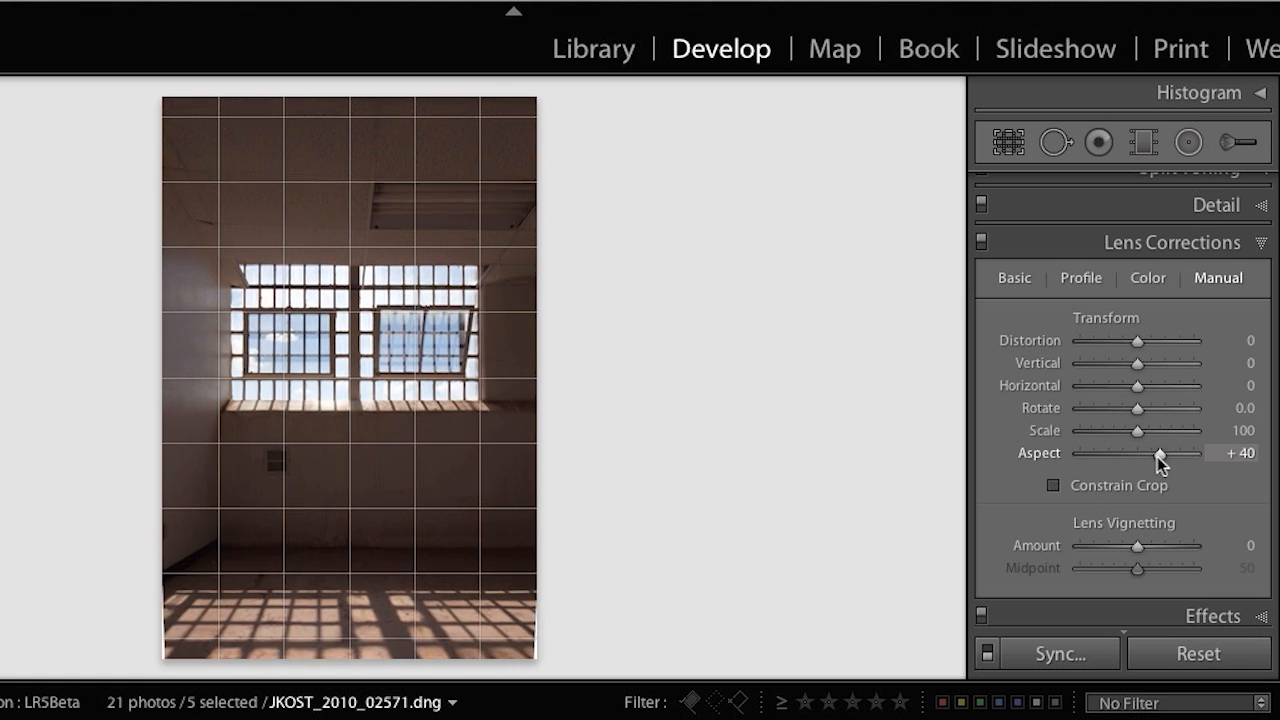
pyautogui.moveTo(1160, 452); pyautogui.dragTo(1195, 452)
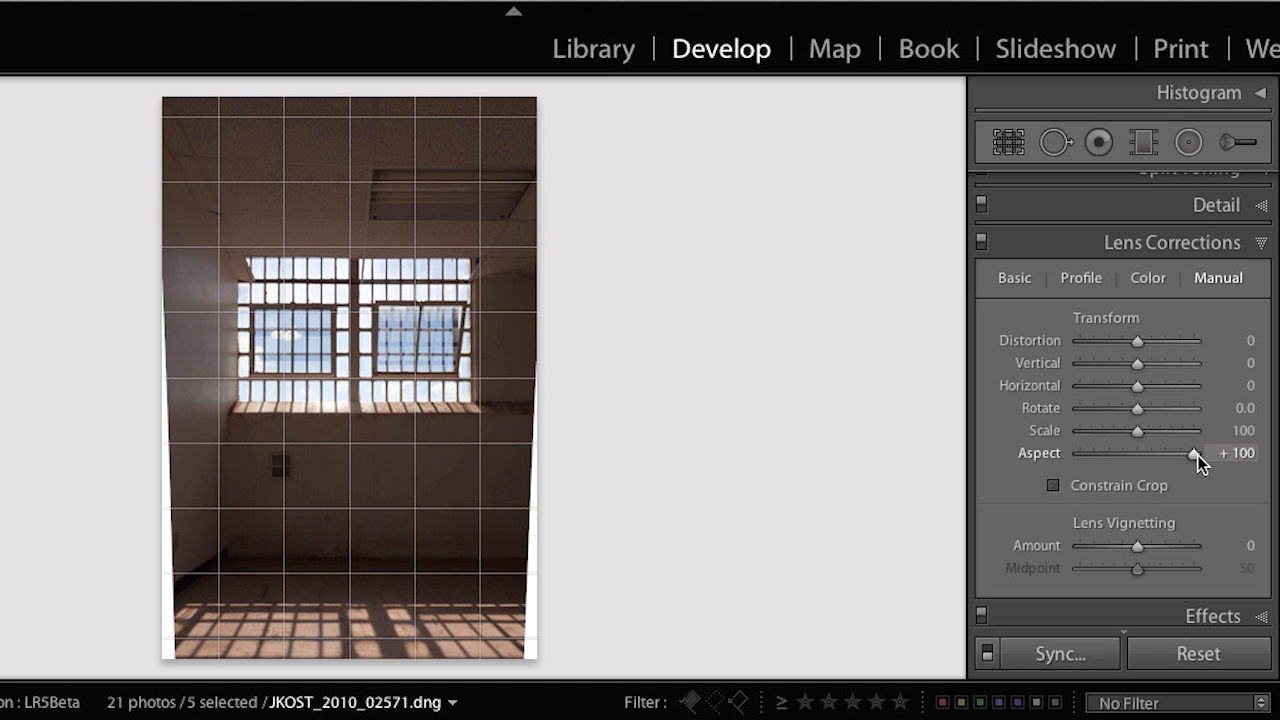
pyautogui.moveTo(1198, 453); pyautogui.dragTo(1155, 453)
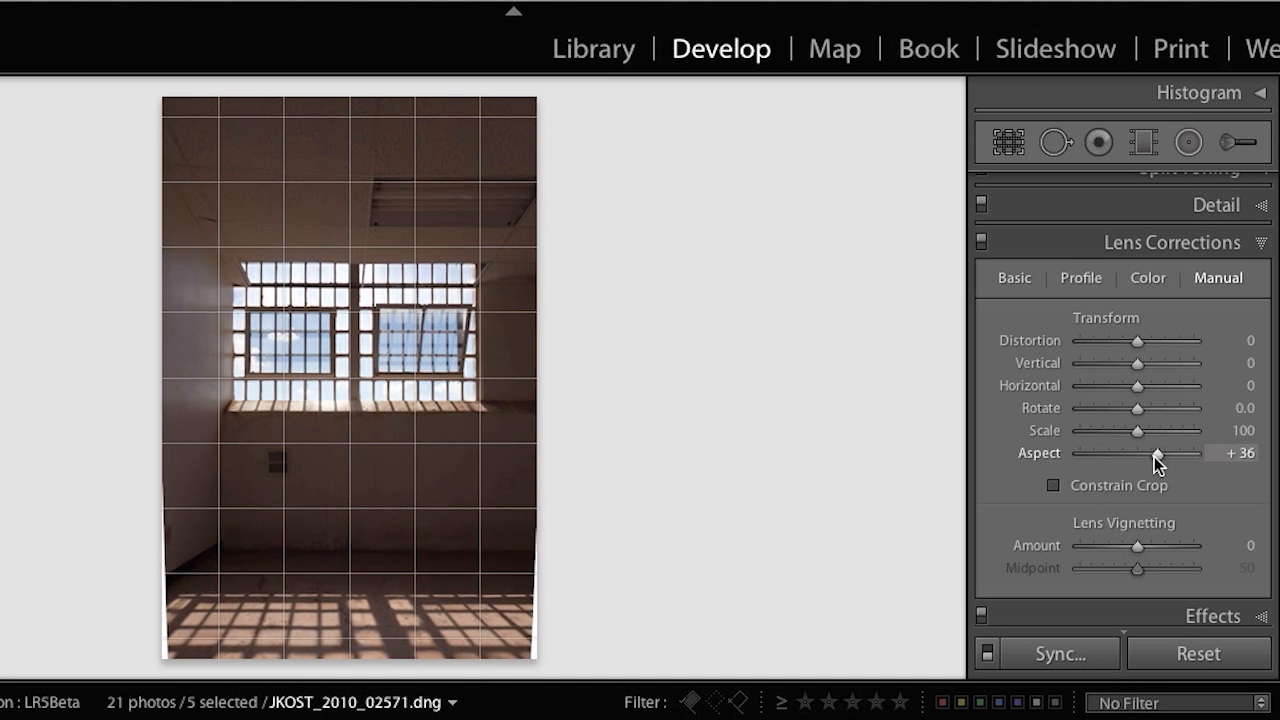
pyautogui.moveTo(1155, 453); pyautogui.dragTo(1133, 453)
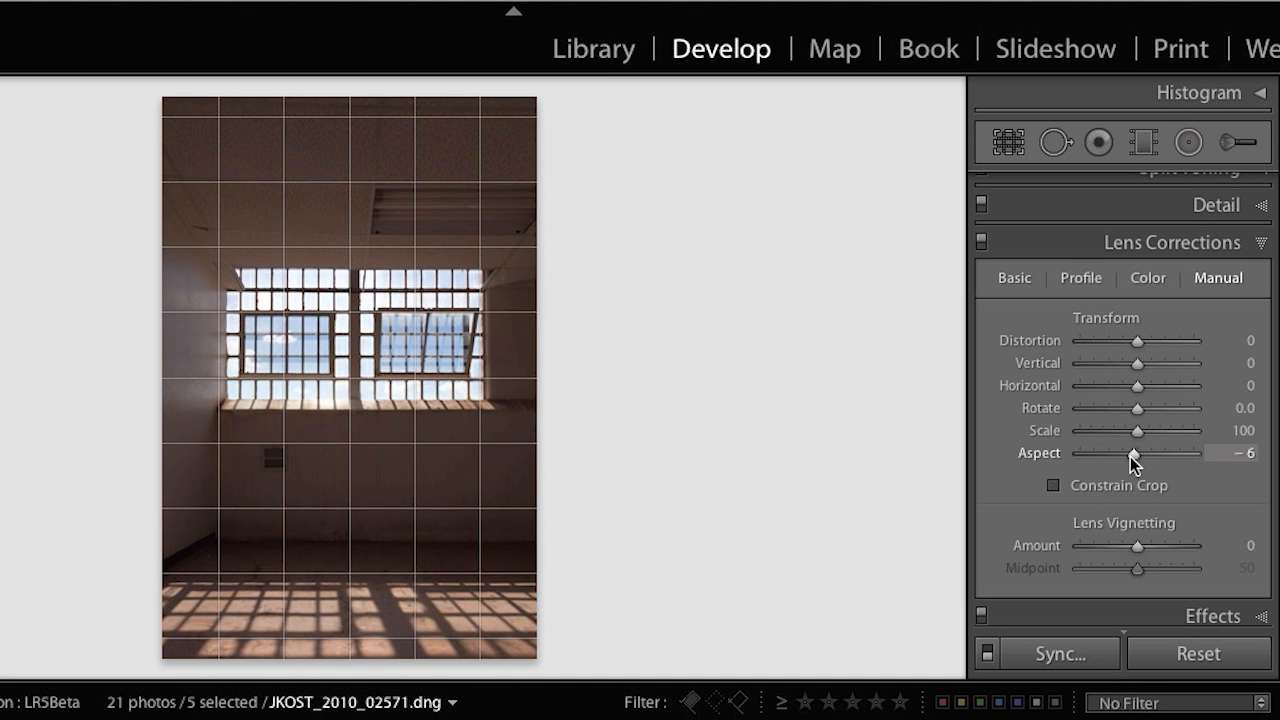